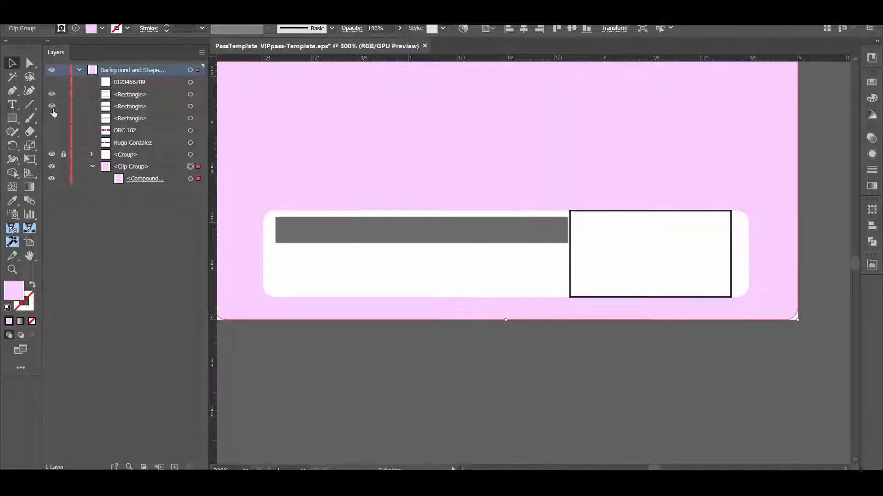
- Show the hidden name, seat (ORC 102) and fan-number text layers in the Layers panel
left_click(51, 119)
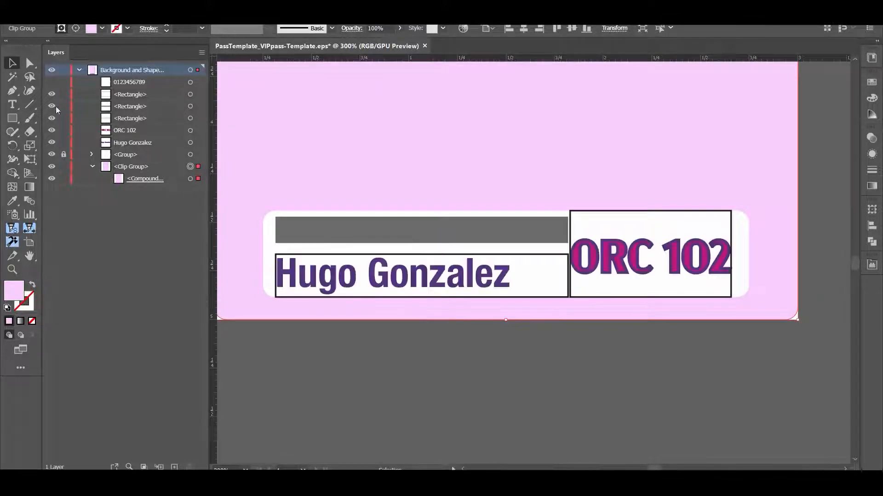
left_click(51, 82)
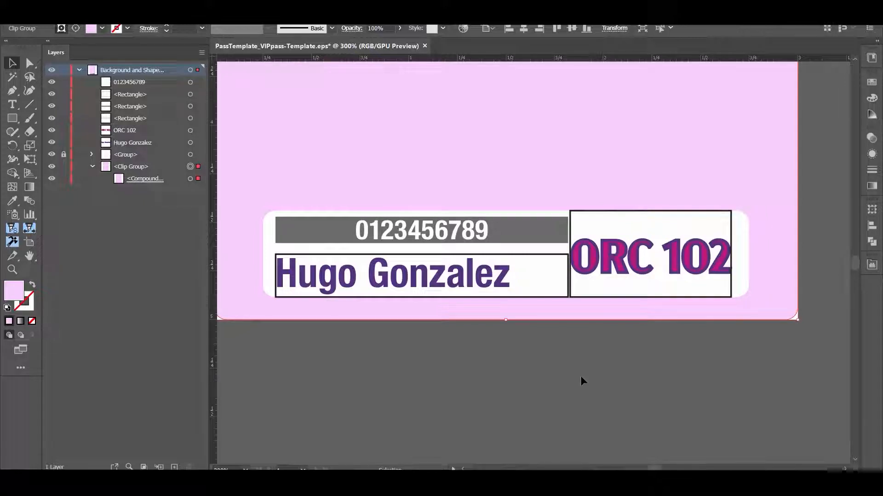
mouse_move(518, 274)
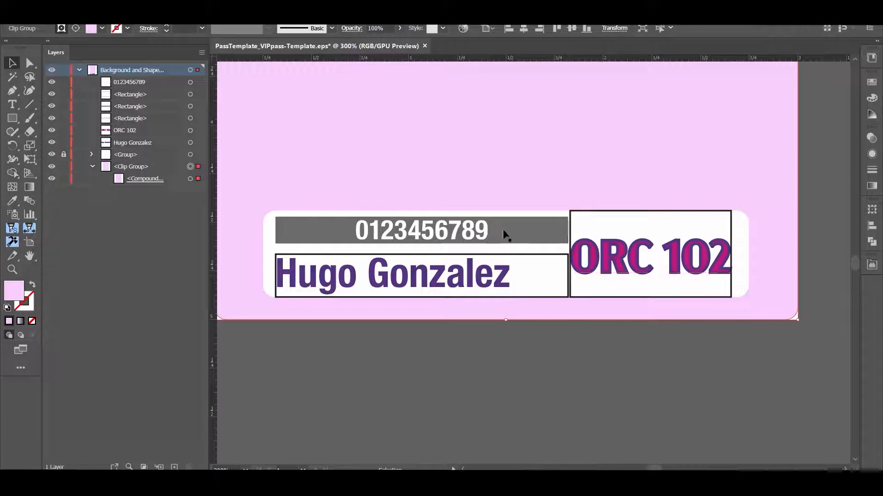
- Read the seat box's Transform values (0.827 × 0.444 in at 0.343, 0.116), then select the text
left_click(650, 256)
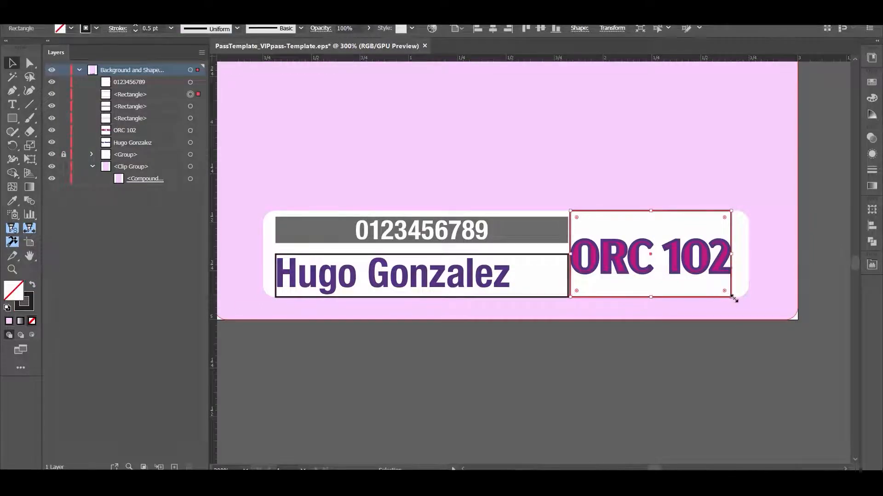
mouse_move(787, 308)
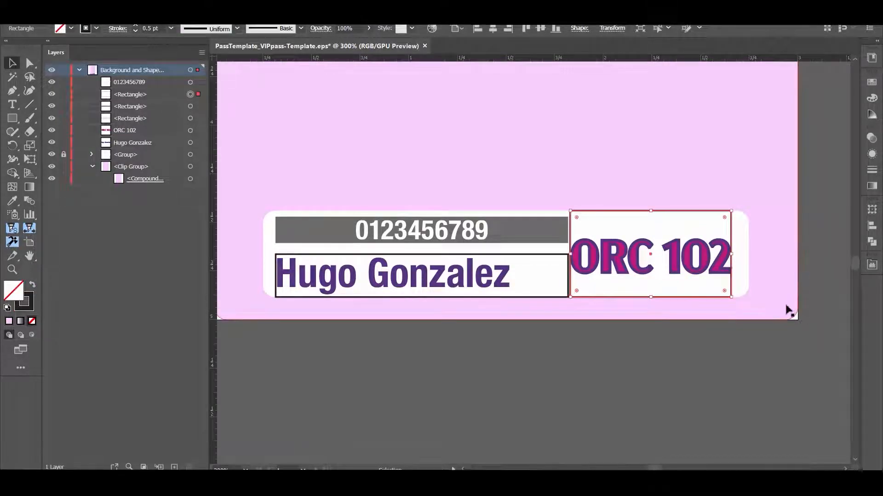
mouse_move(807, 353)
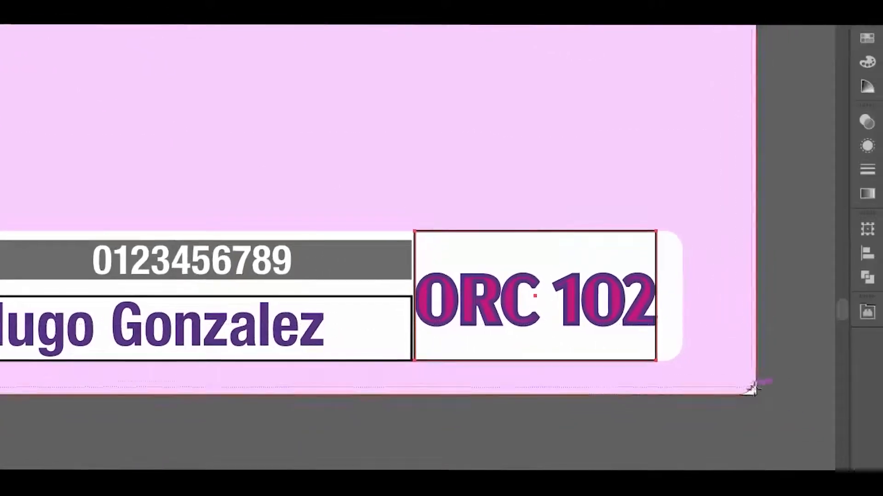
left_click(868, 227)
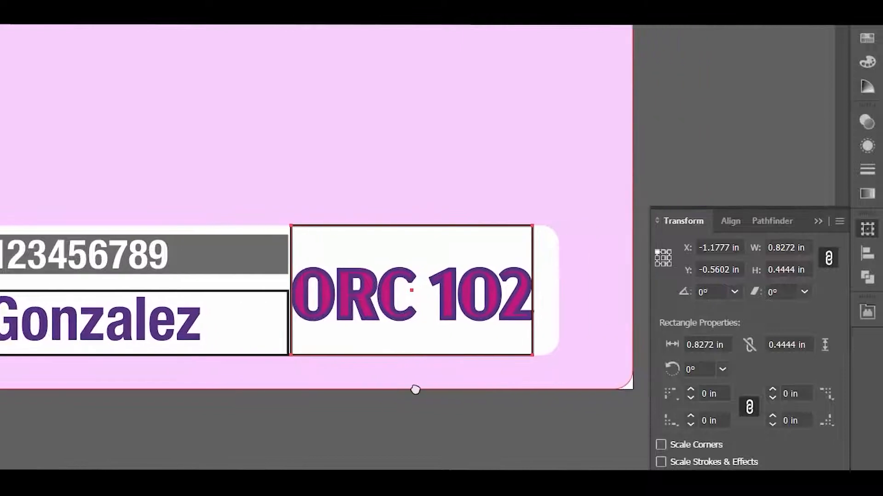
left_click(411, 291)
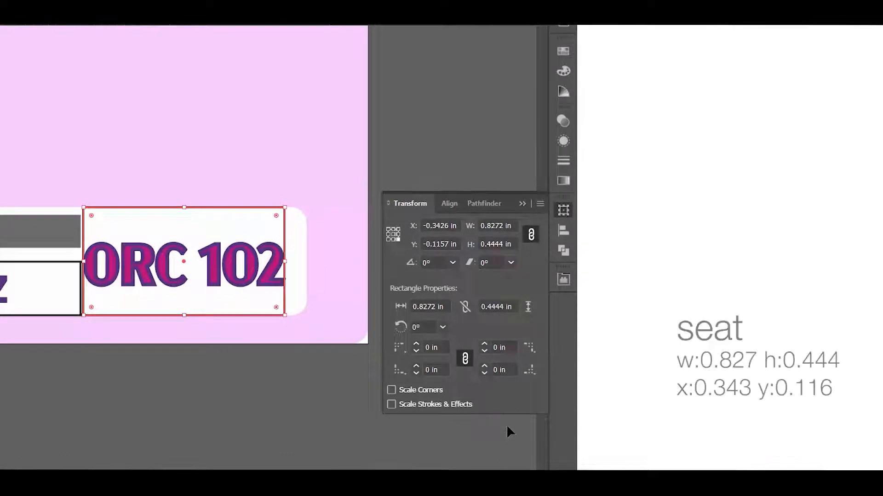
mouse_move(241, 280)
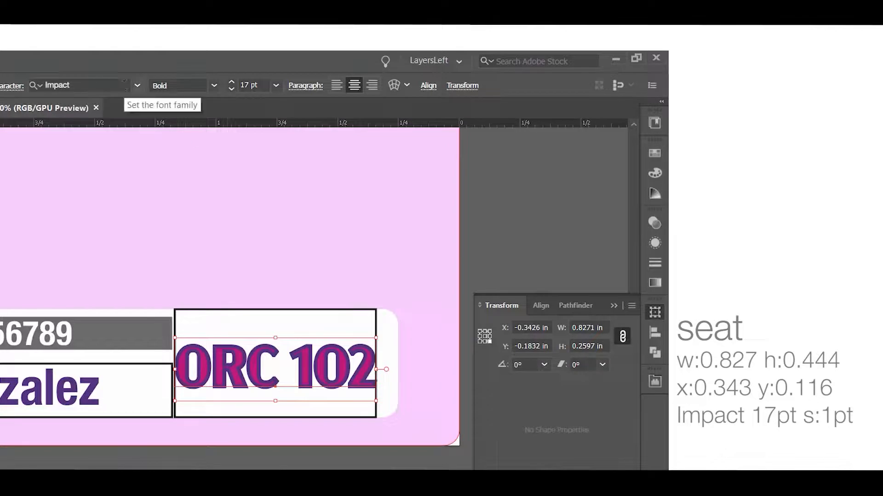
mouse_move(251, 85)
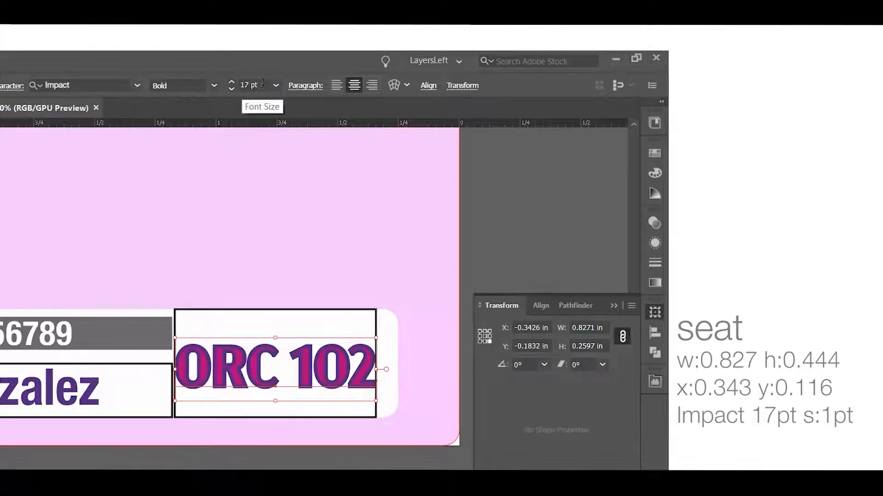
mouse_move(654, 156)
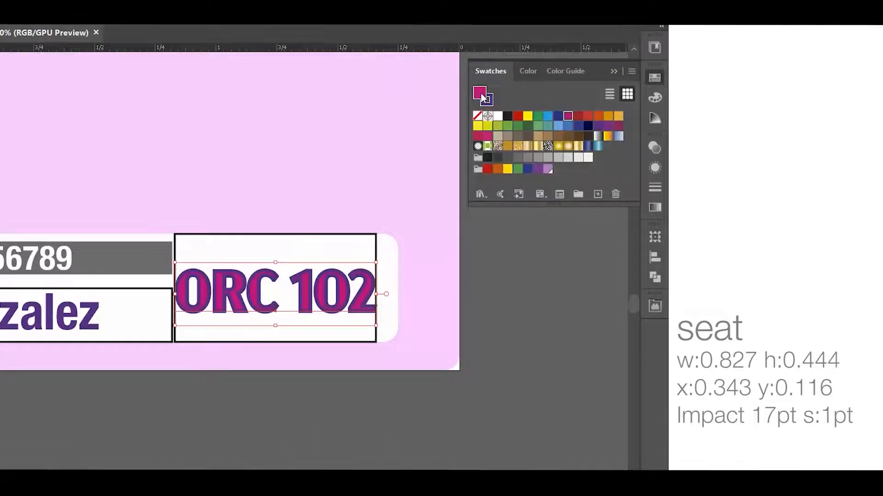
double_click(480, 92)
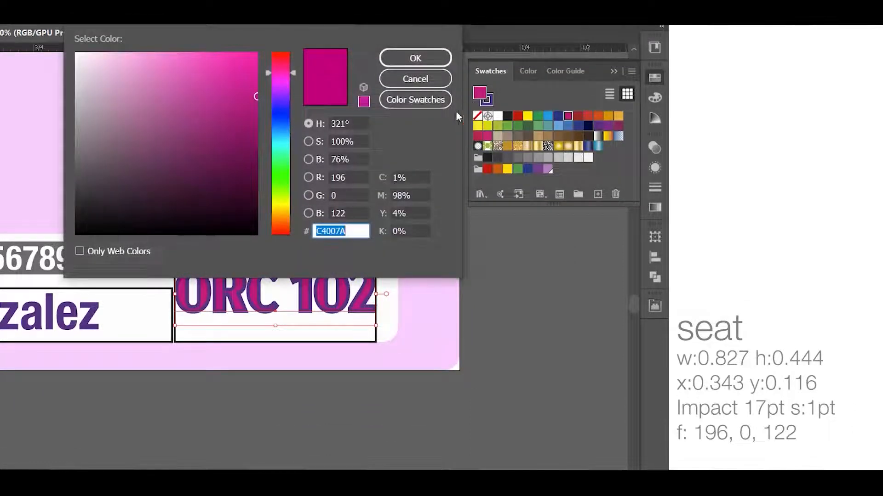
left_click(415, 58)
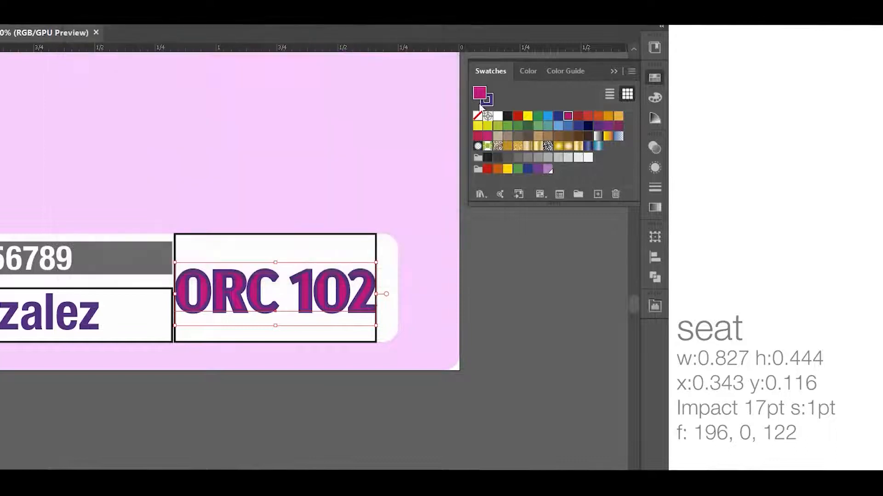
double_click(480, 92)
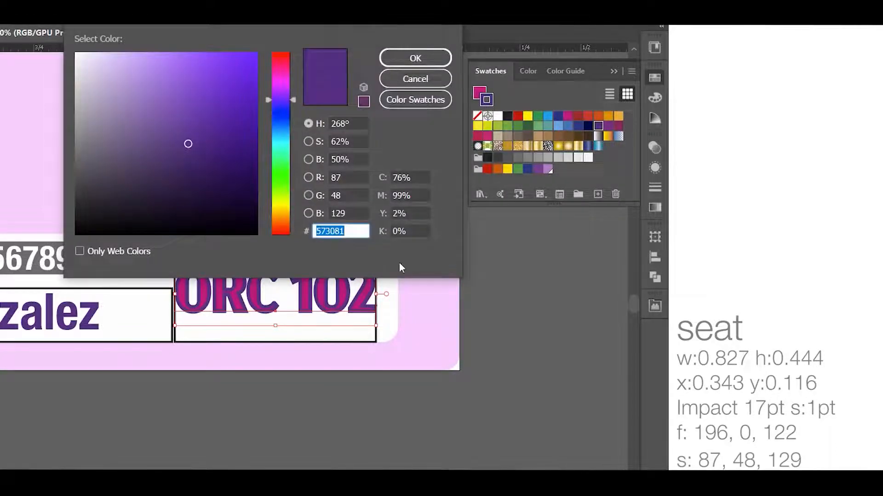
left_click(415, 58)
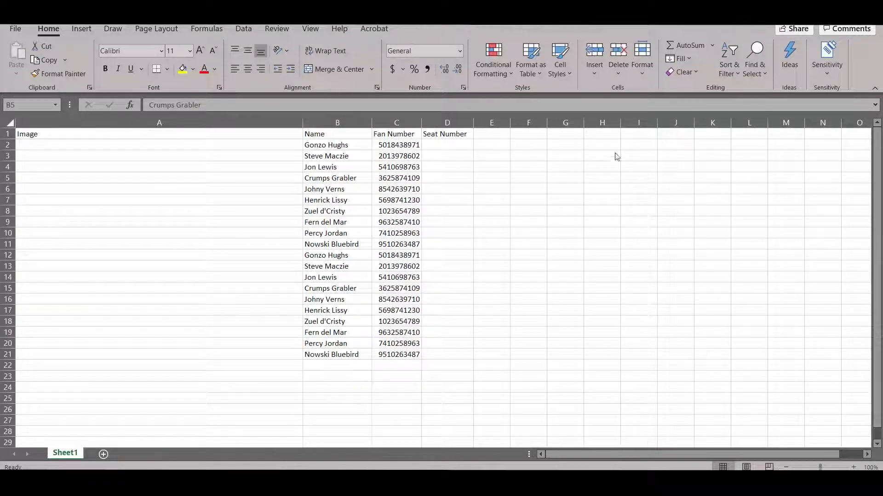
- Select the Name header cell B1 on the fan sheet
left_click(337, 133)
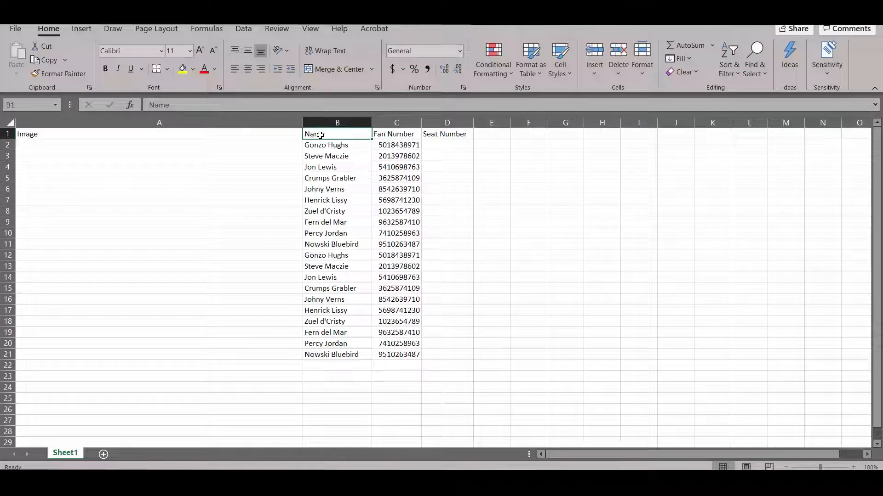
mouse_move(487, 218)
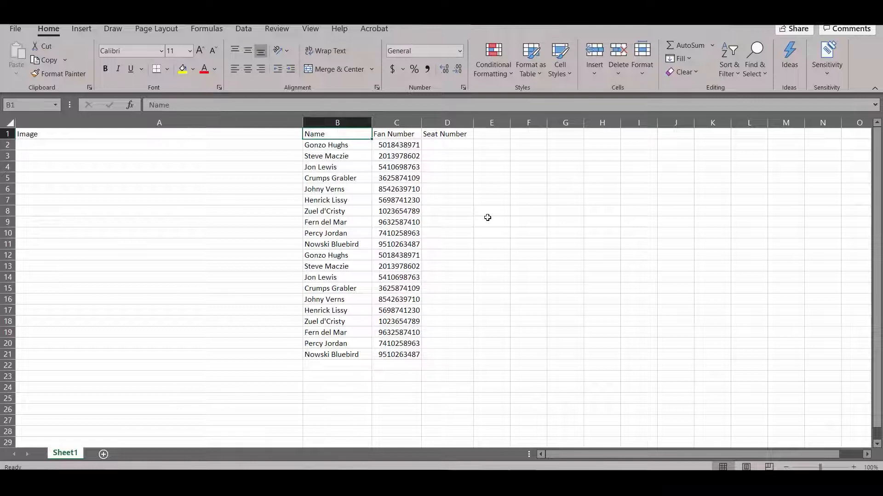
mouse_move(507, 354)
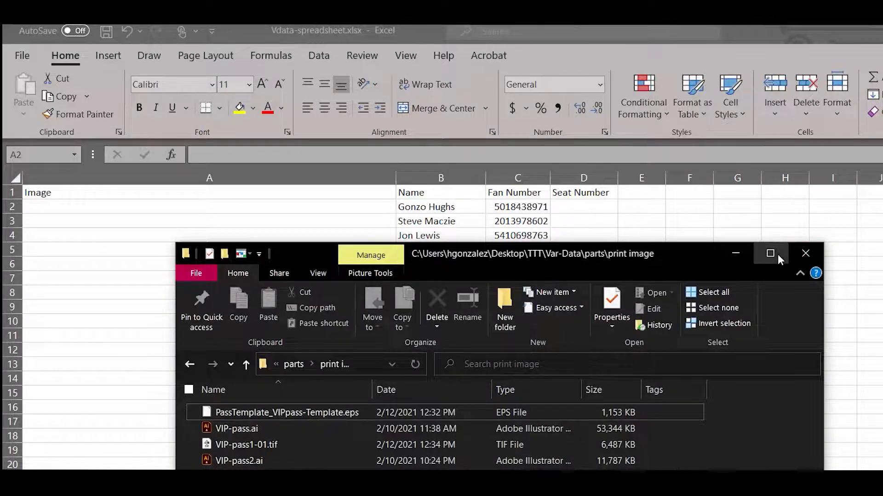
- Enter the VIP-pass1-01.tif path from the print image folder into the Image column
left_click(770, 253)
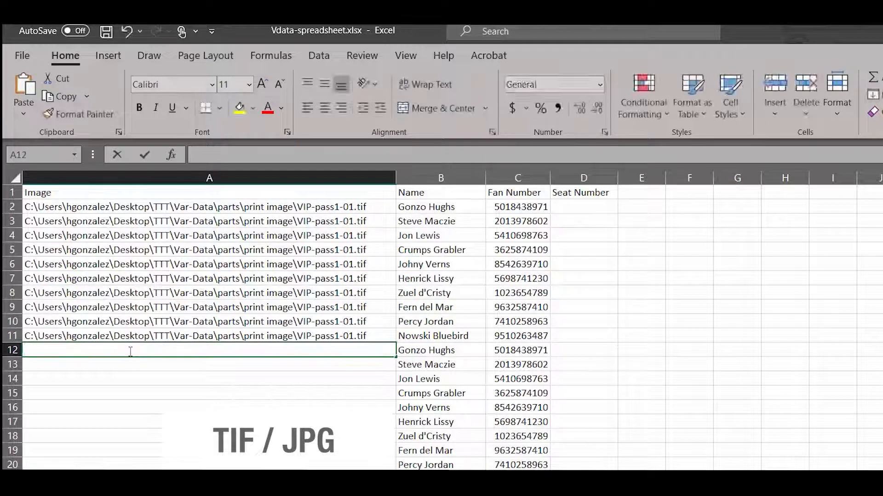
type("C:\\Users\\hgonzalez\\Desktop\\TTT\\Var-Data\\parts\\print image\\VIP-pass1-01.tif")
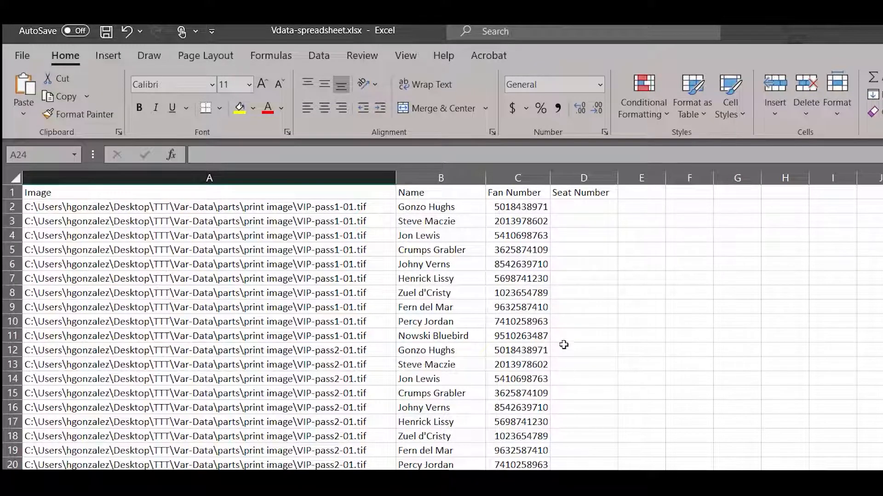
- Enter ORC 101 in the first Seat Number cell, D2
left_click(583, 206)
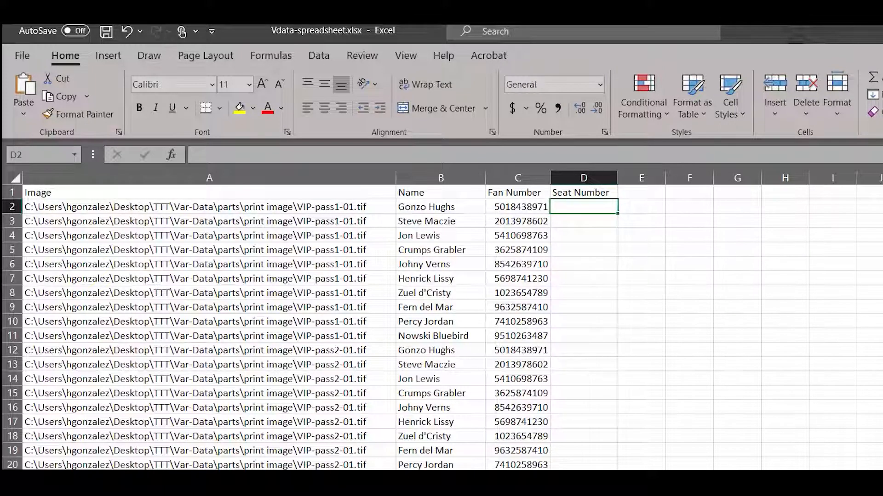
type("ORC")
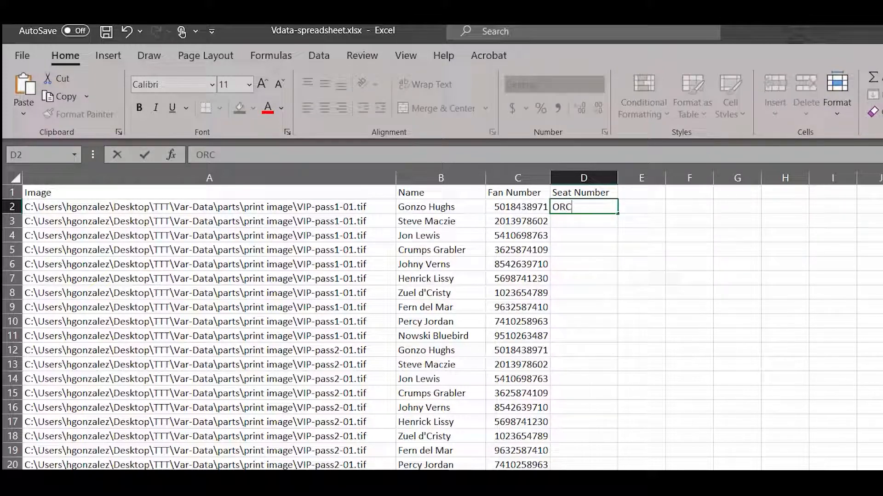
type("101")
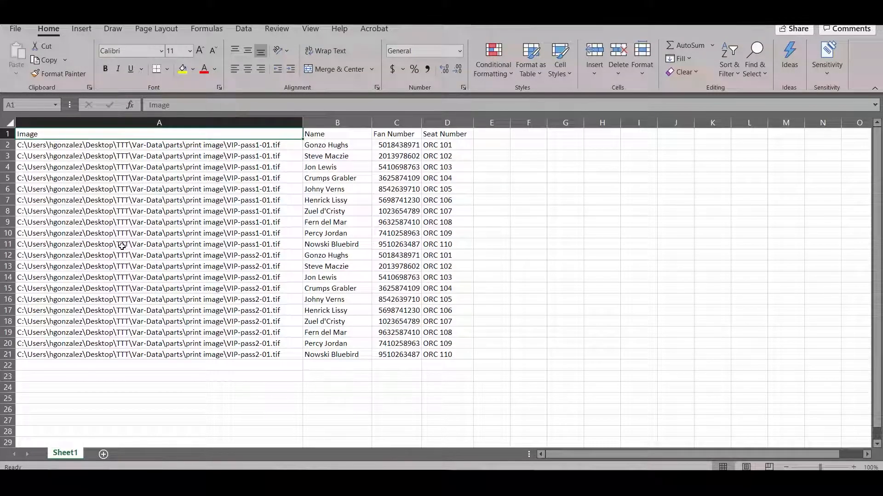
mouse_move(156, 167)
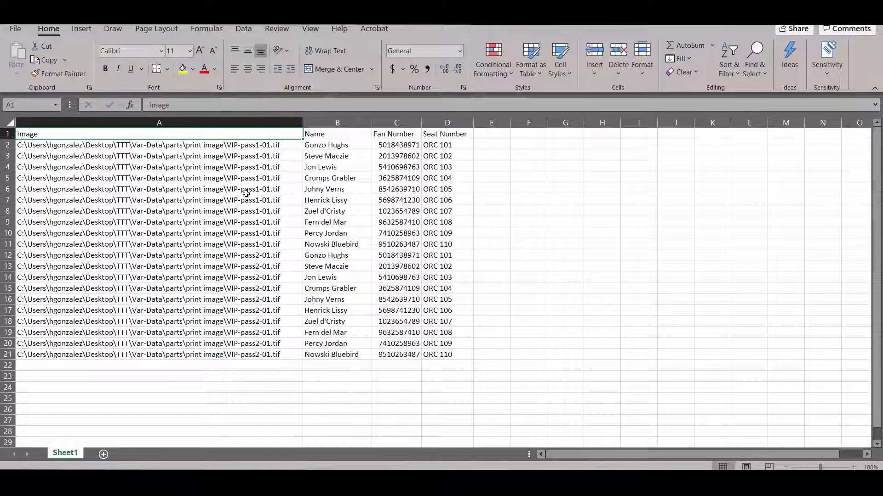
- Save As Vdata-spreadsheet with CSV UTF-8 (Comma delimited) file type in the parts folder
left_click(15, 28)
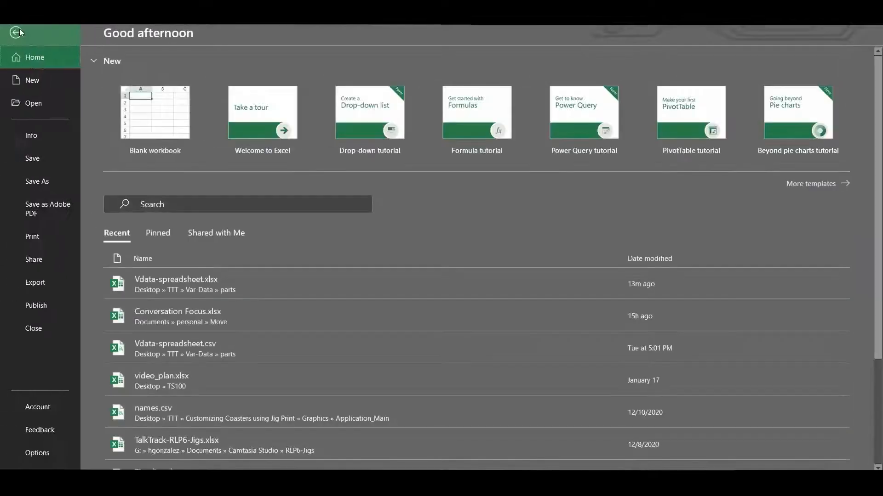
mouse_move(47, 188)
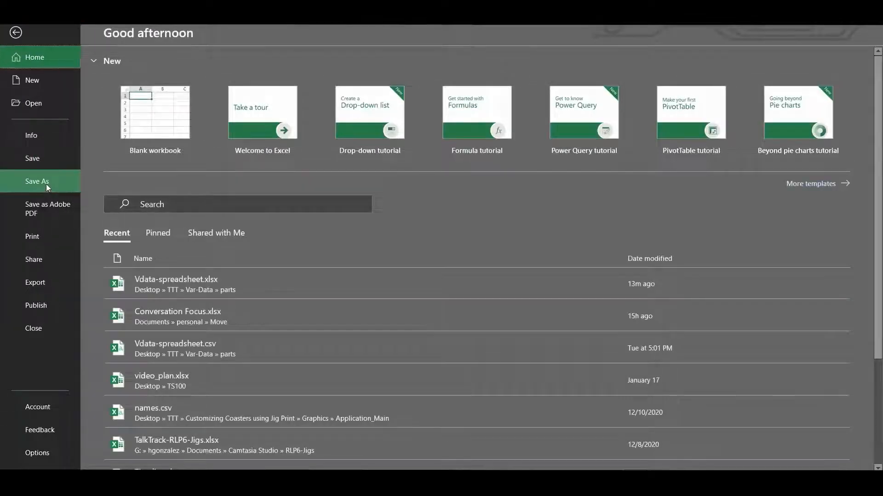
left_click(38, 181)
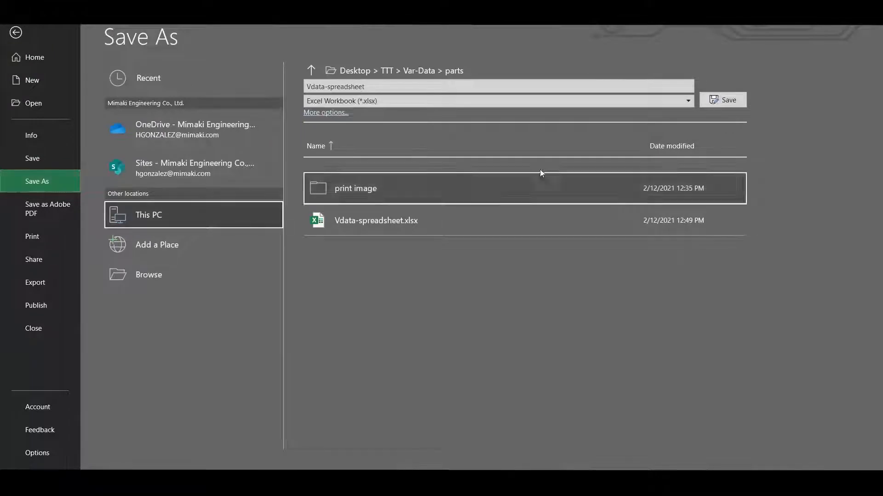
left_click(687, 100)
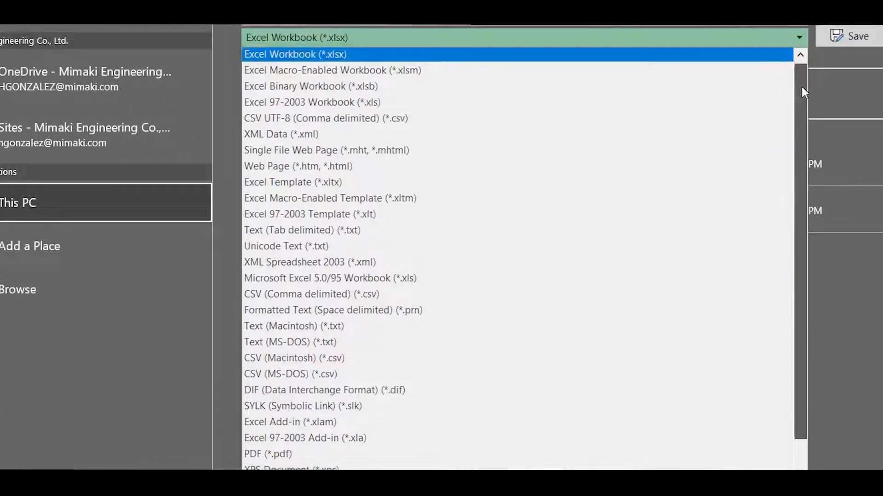
scroll("down", 3)
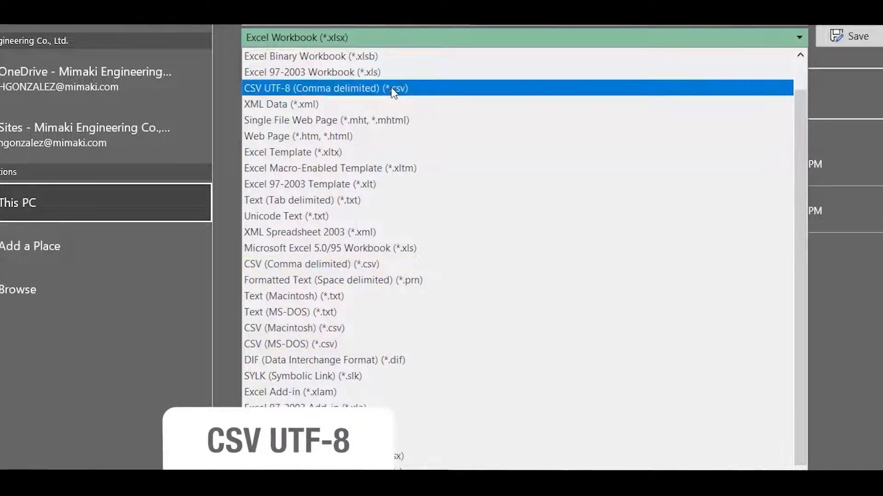
mouse_move(374, 92)
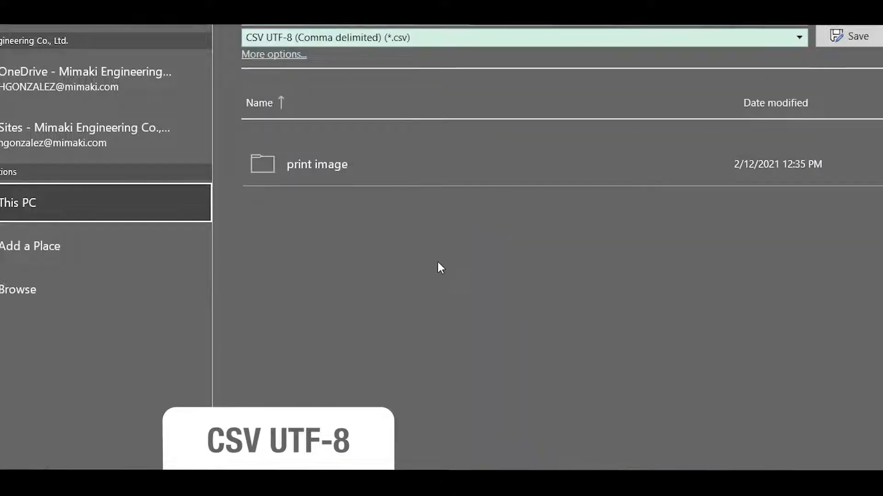
left_click(855, 35)
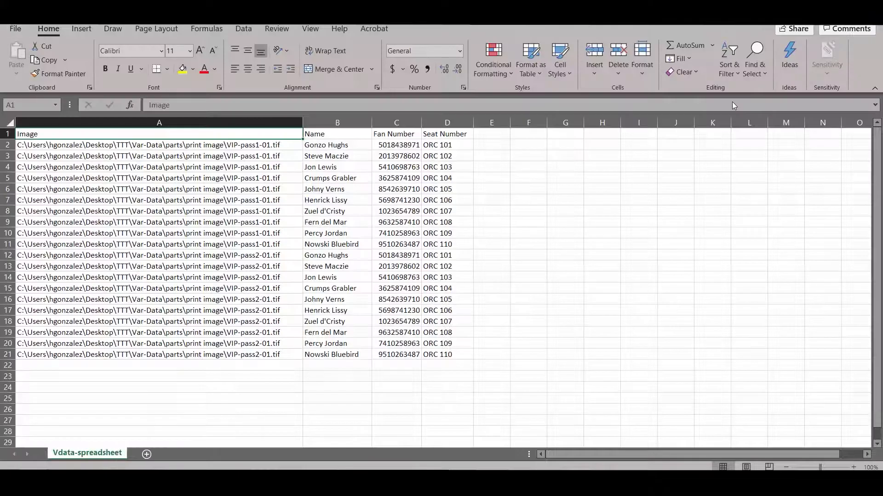
mouse_move(732, 105)
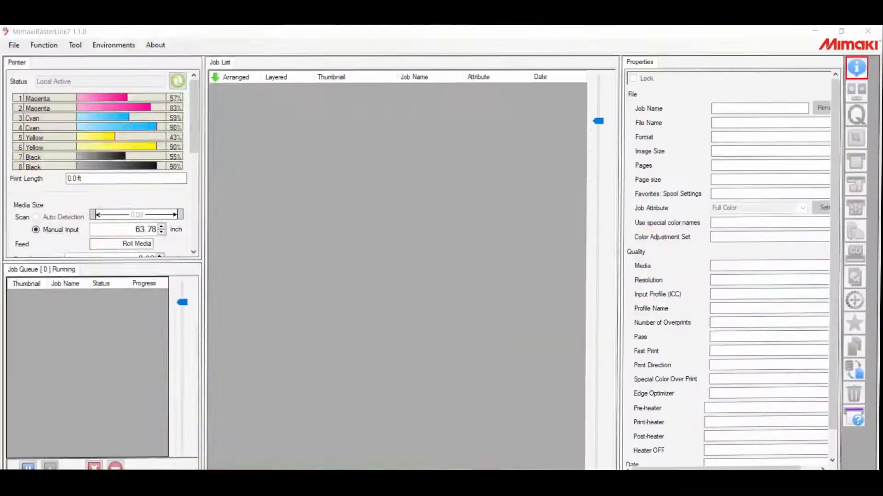
mouse_move(856, 67)
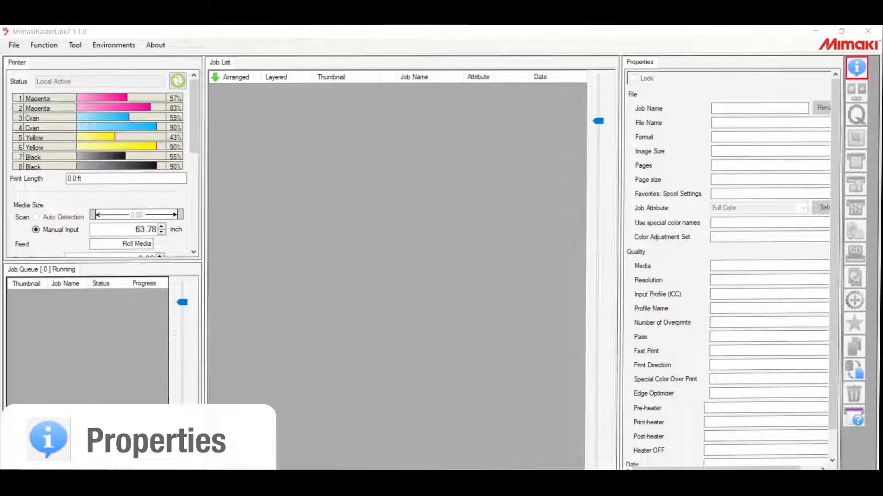
mouse_move(43, 45)
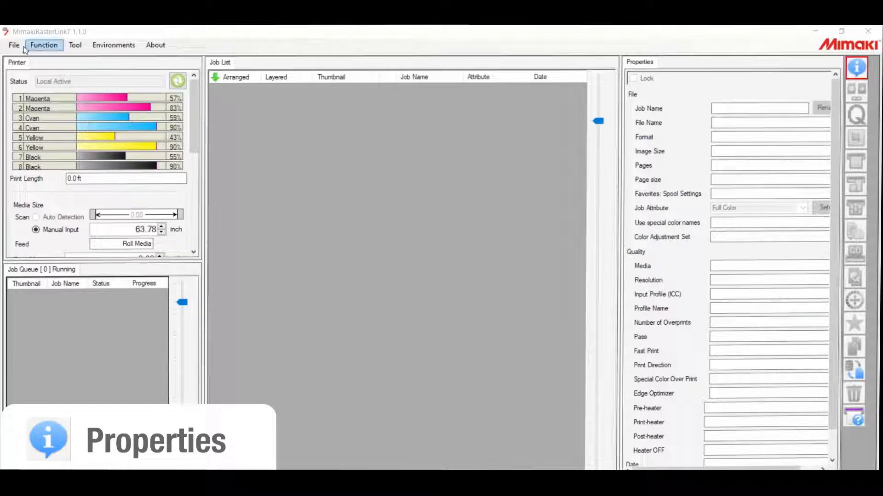
- Open PassTemplate_VIPpass-Template.eps from the print image folder via File > Open
left_click(13, 45)
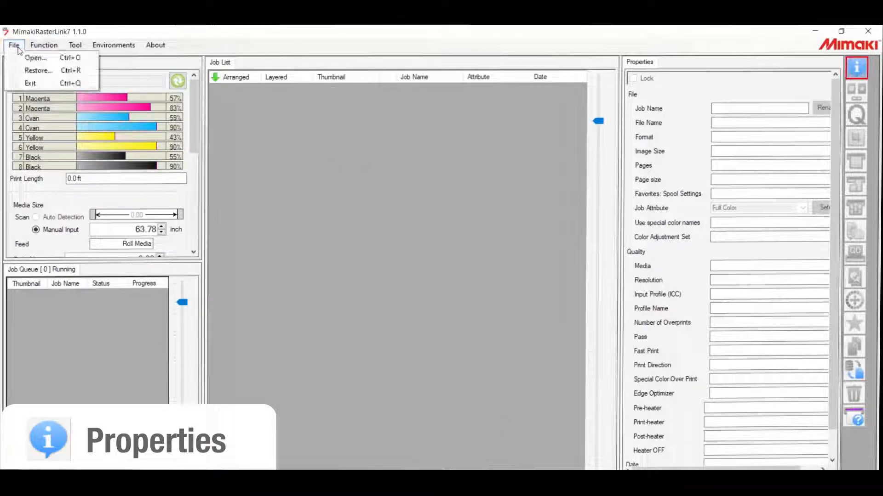
left_click(35, 58)
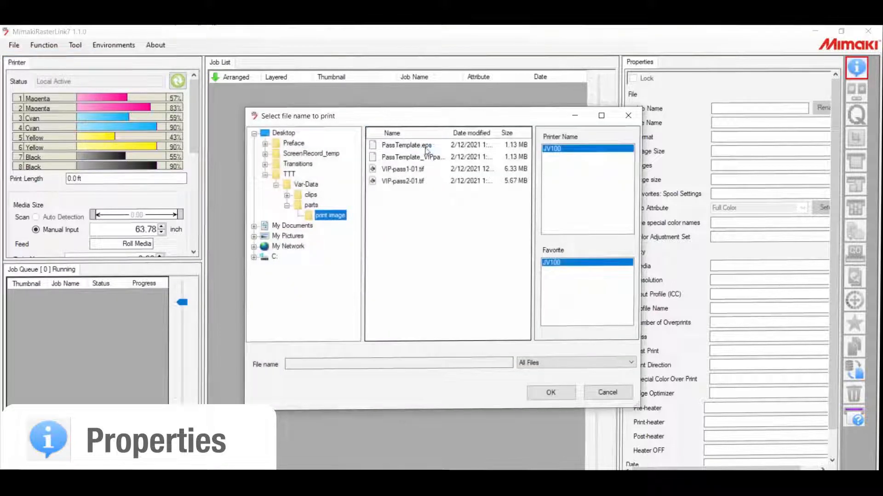
left_click(413, 157)
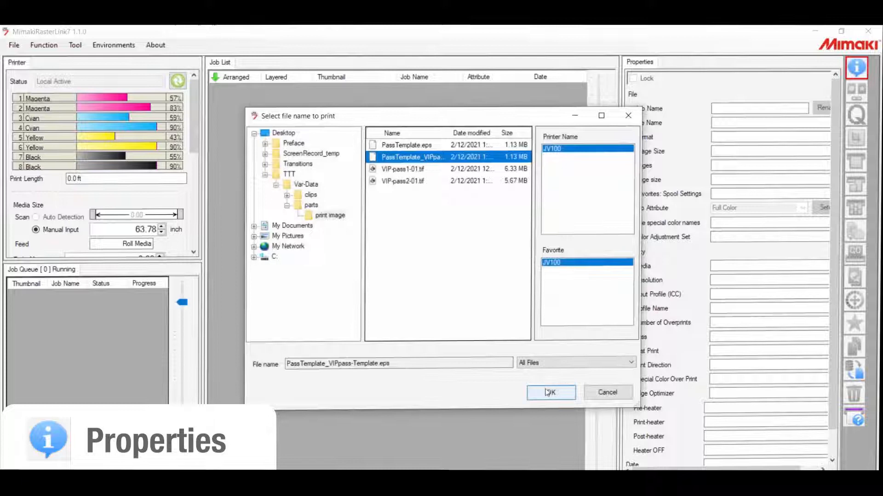
left_click(550, 392)
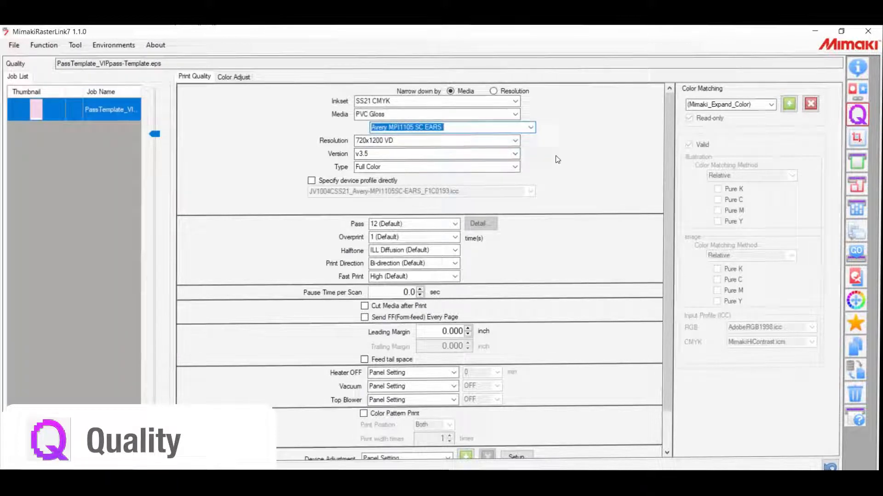
mouse_move(534, 145)
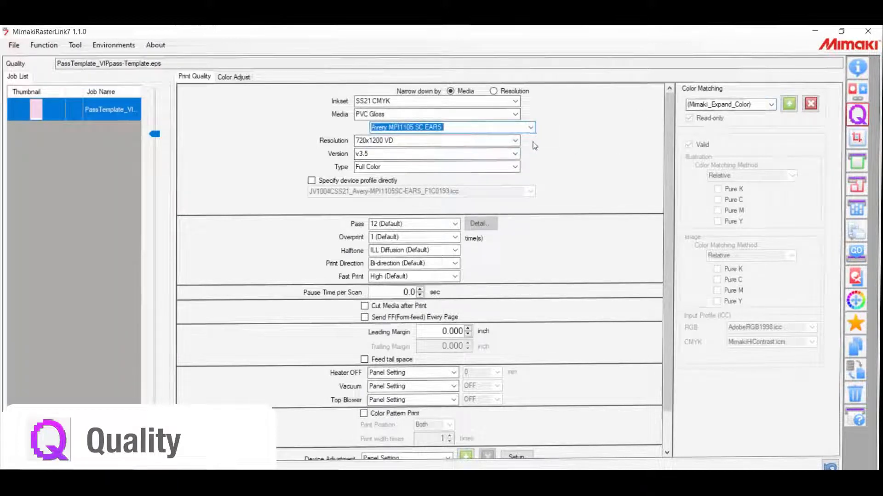
- Open the Variable Print editor from the right-hand function toolbar
left_click(855, 233)
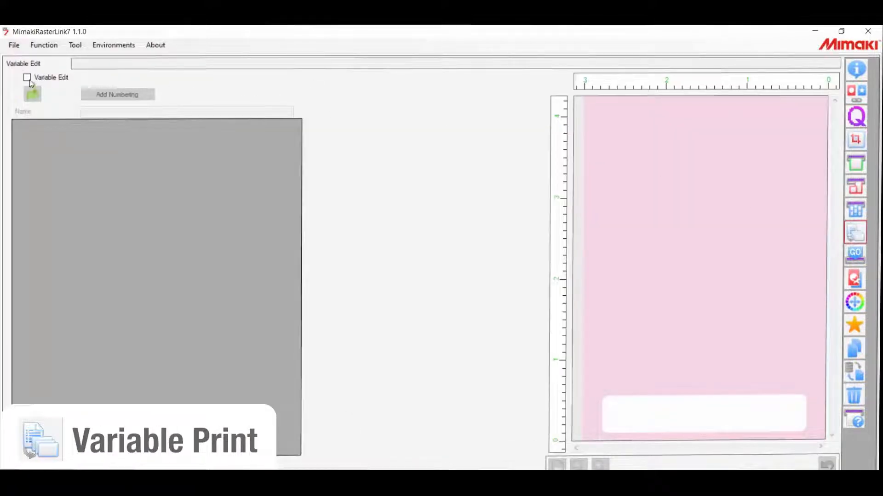
- Tick Variable Edit and load Vdata-spreadsheet.csv as the variable data source
left_click(27, 78)
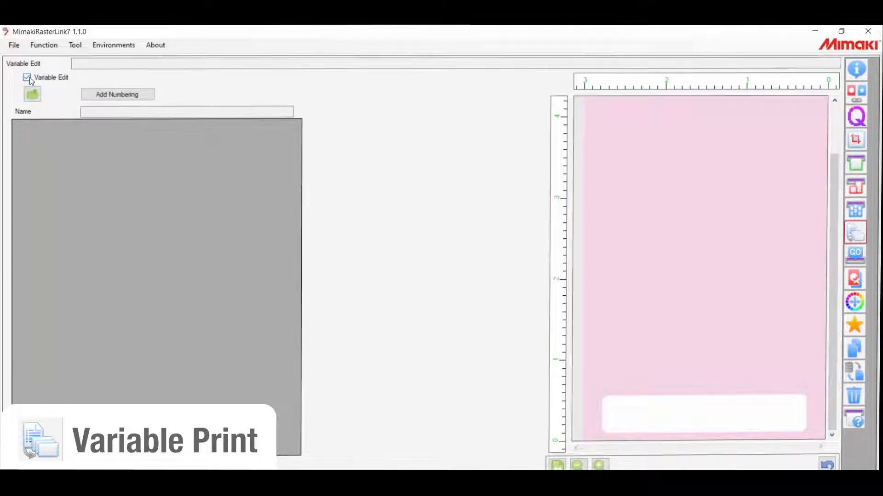
left_click(32, 94)
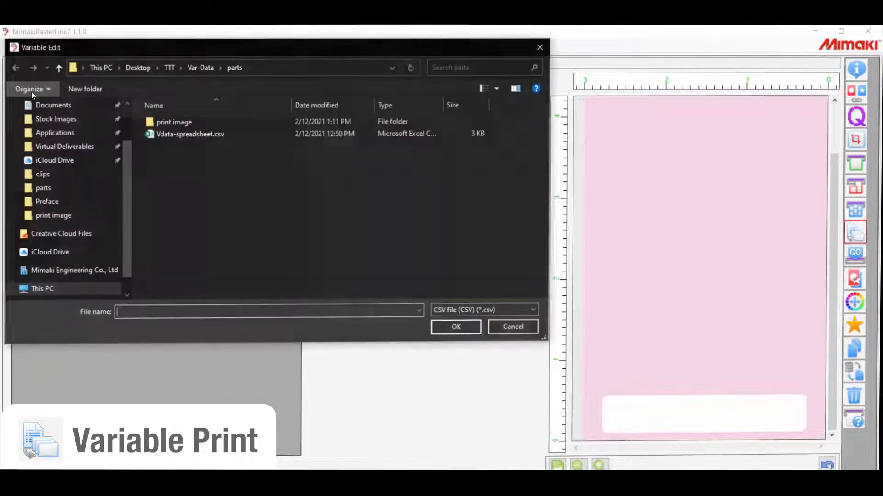
left_click(190, 134)
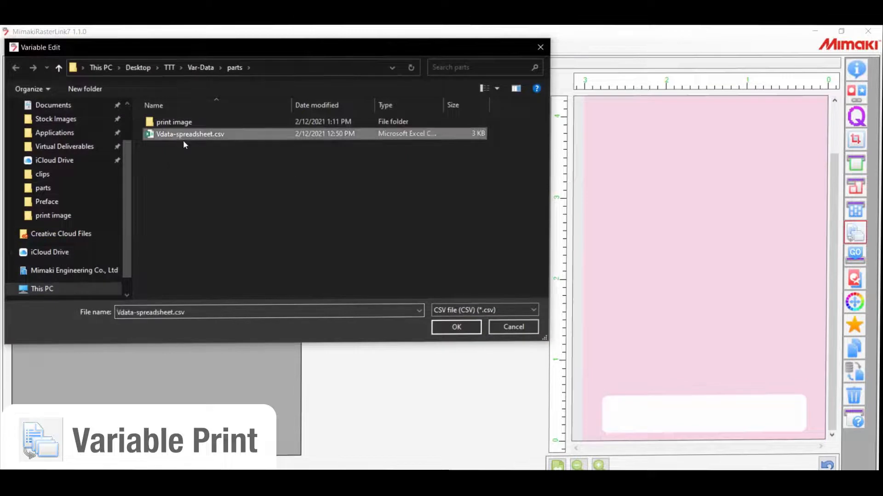
mouse_move(456, 327)
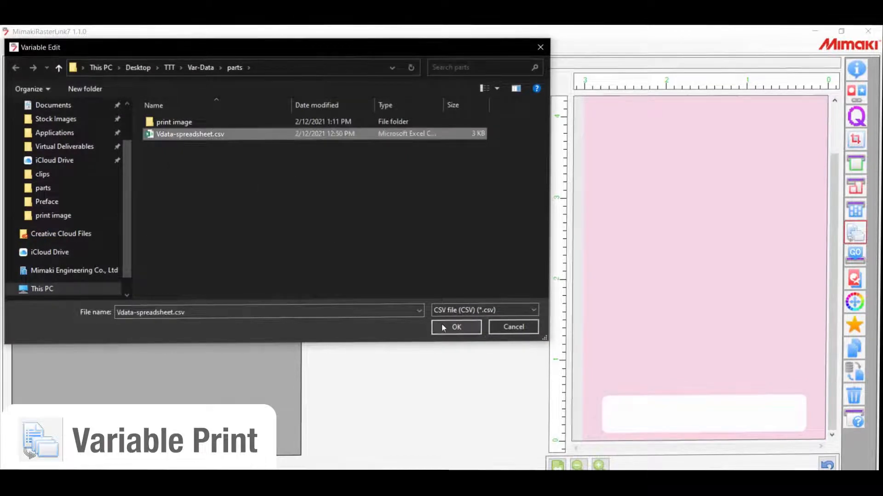
left_click(457, 327)
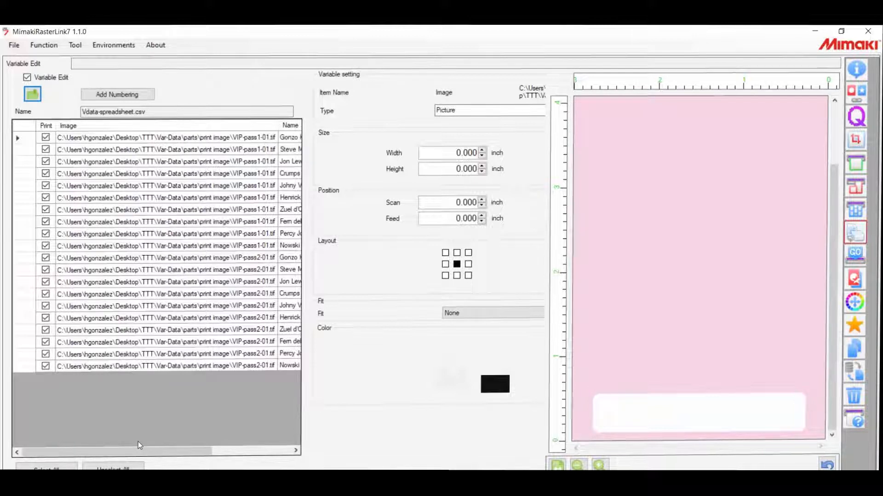
mouse_move(99, 336)
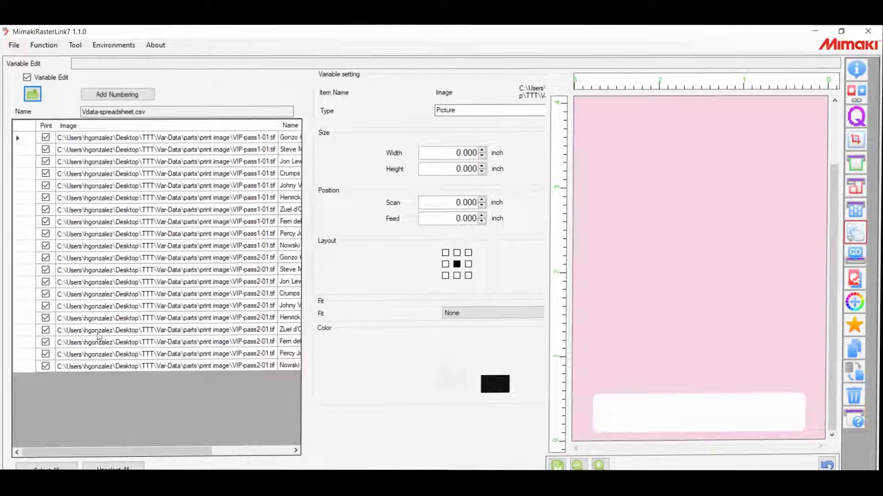
- Select the whole Image column and enter Width 3 and Height 5
left_click(68, 126)
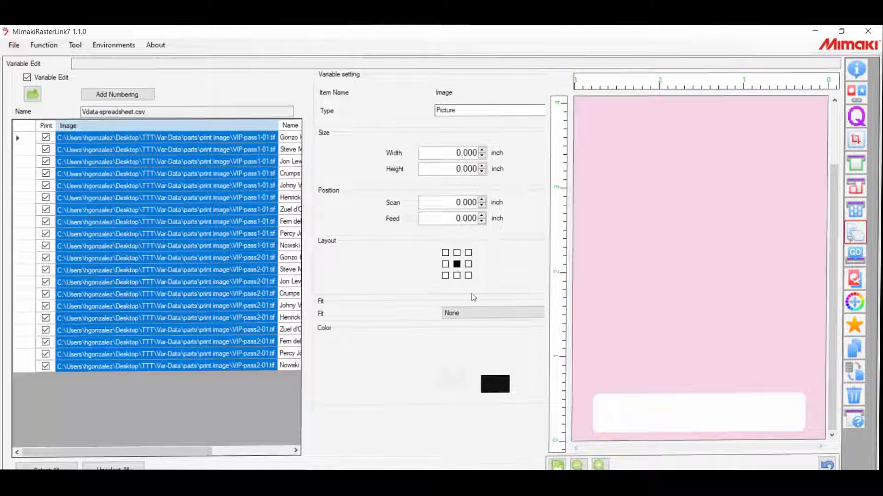
mouse_move(539, 359)
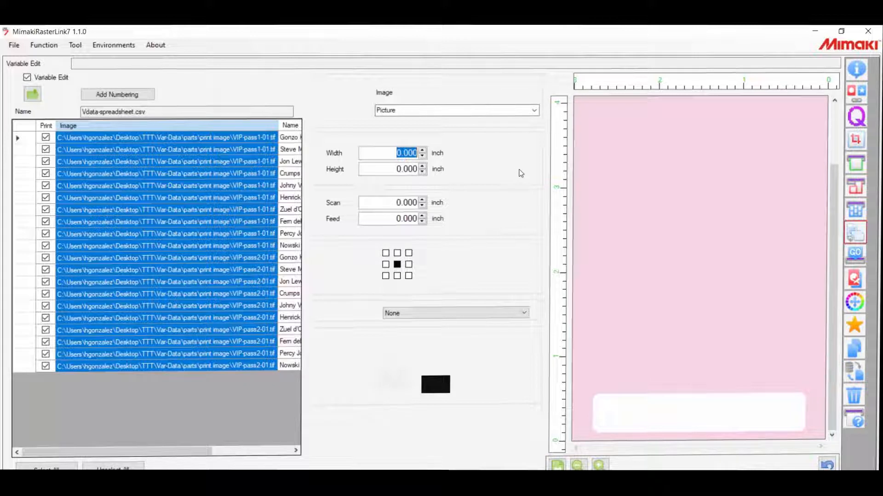
type("3")
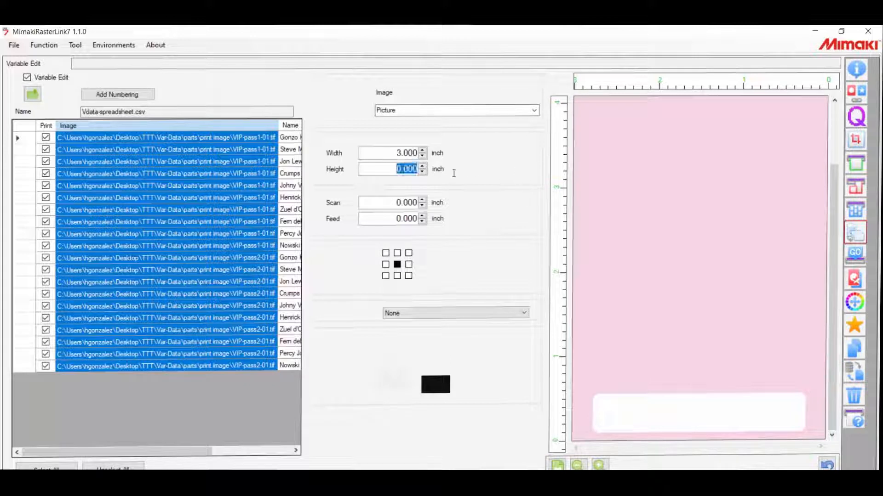
type("5")
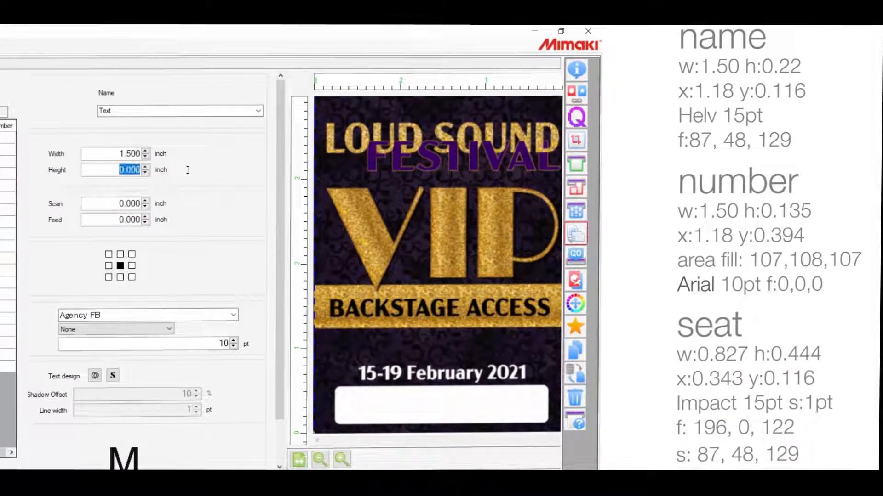
- Give the name field 0.22 in height and Helvetica Neue 15 pt text, style None
left_click(180, 110)
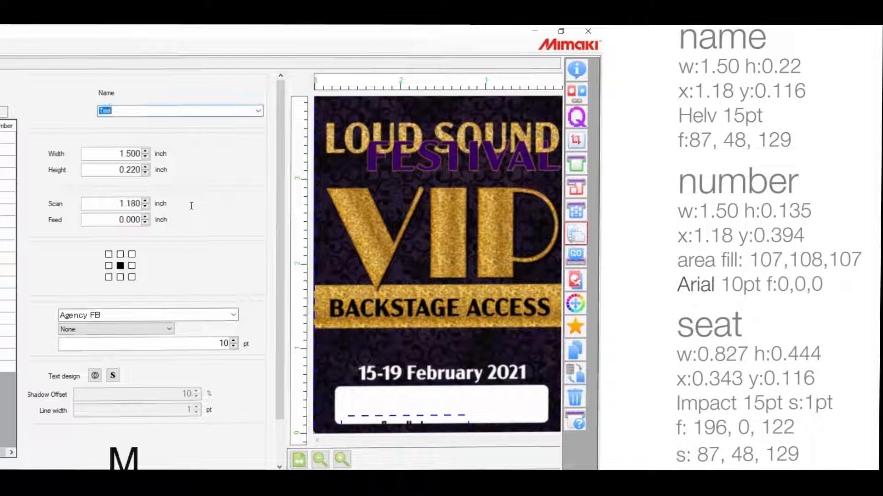
left_click(108, 266)
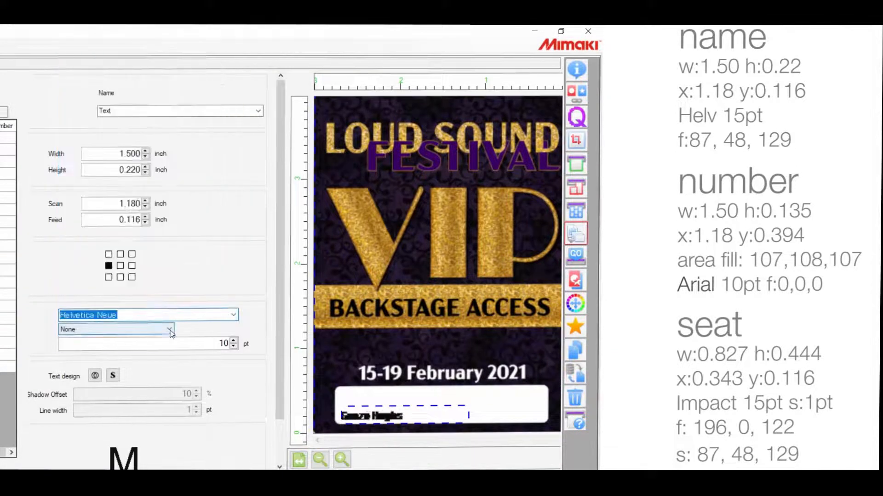
left_click(235, 340)
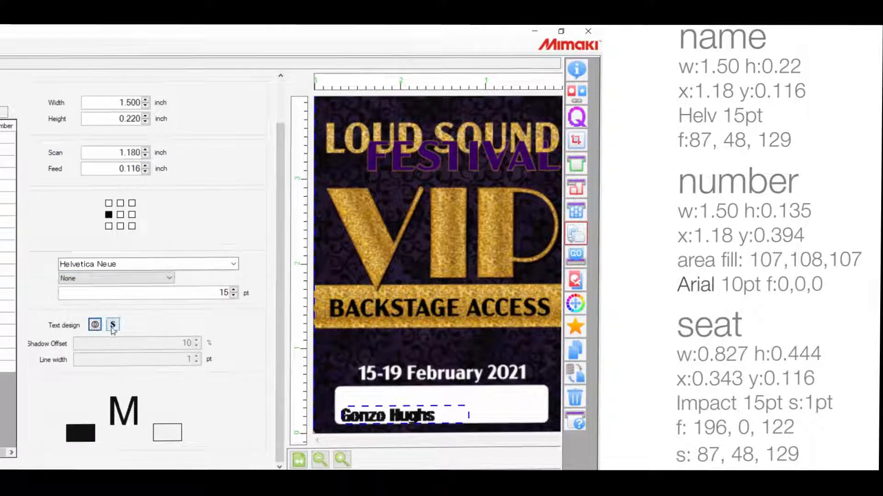
left_click(80, 434)
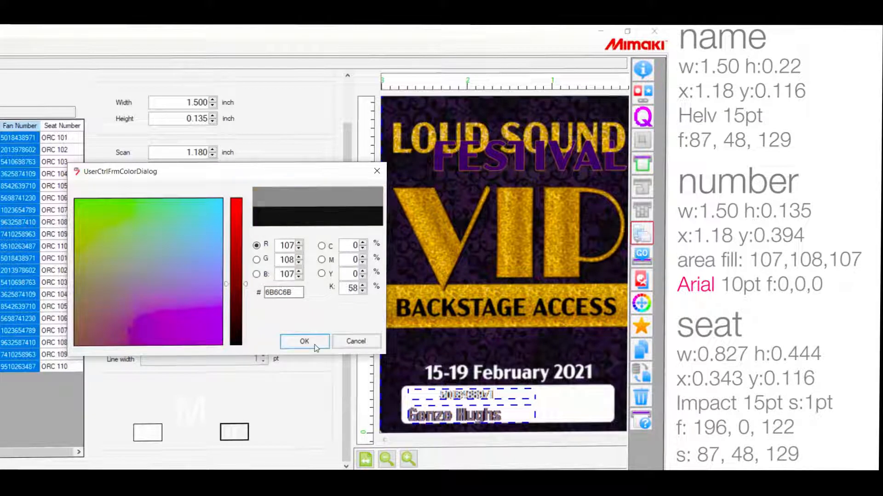
- Confirm the RGB 107, 108, 107 grey fill behind the fan number
left_click(304, 341)
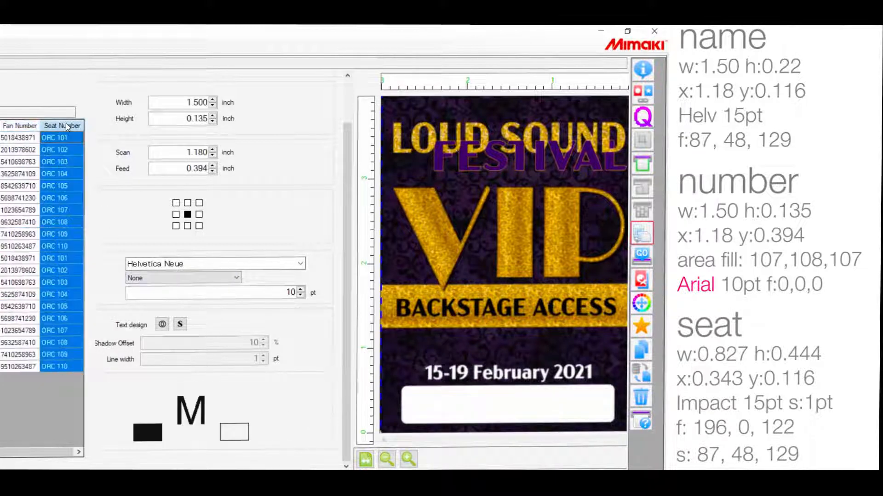
- Add the Seat Number column as a field sized 0.827 × 0.444 in
left_click(62, 125)
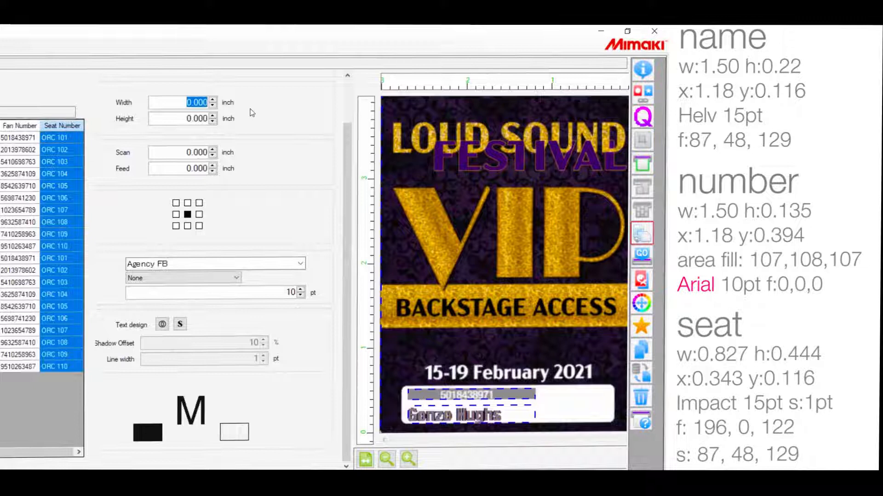
type(".827")
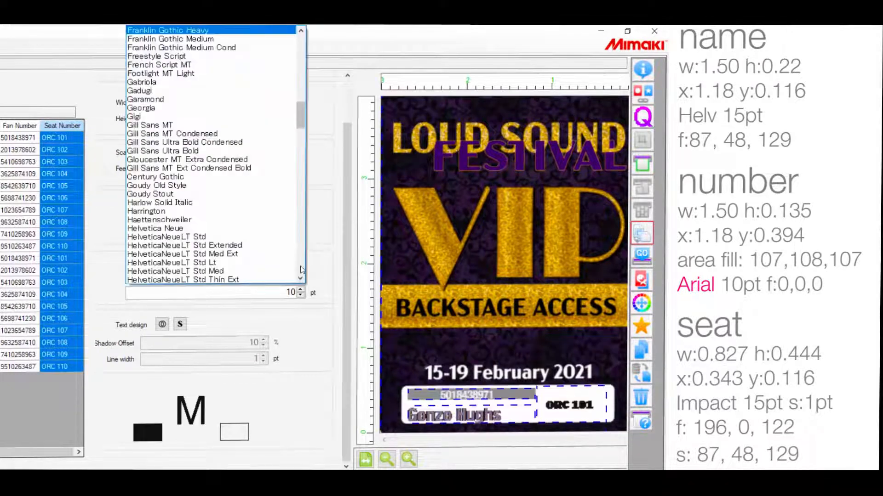
scroll("down", 3)
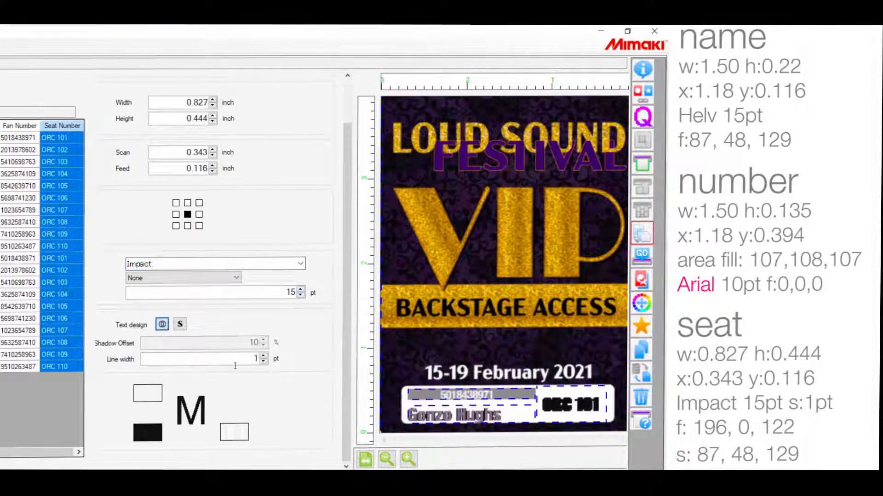
- Colour the seat number text with a purple outline and magenta fill
left_click(148, 393)
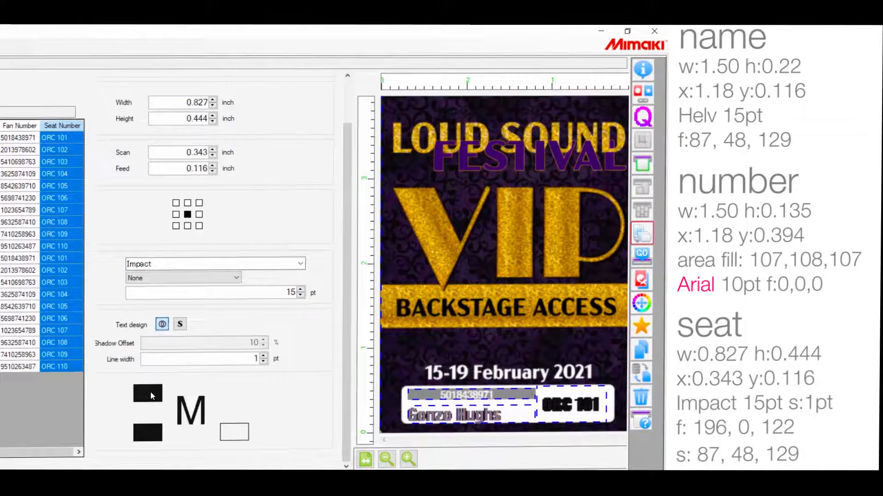
left_click(148, 393)
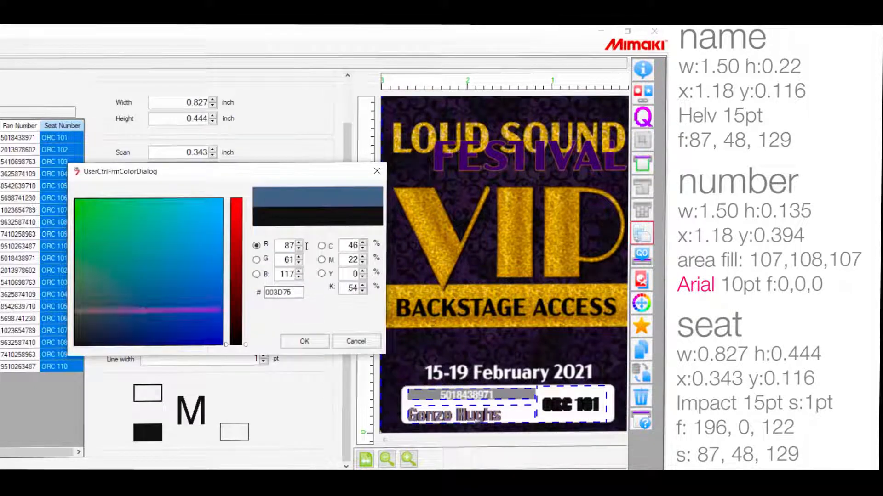
left_click(146, 319)
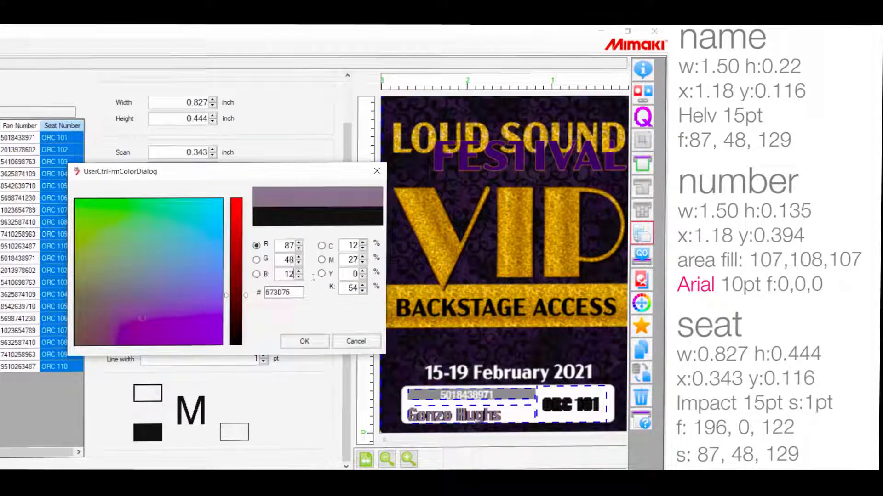
left_click(304, 342)
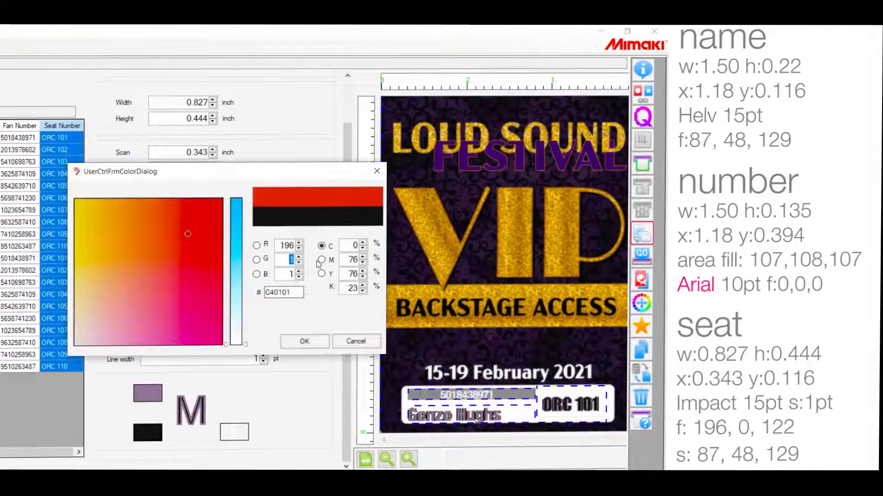
left_click(189, 304)
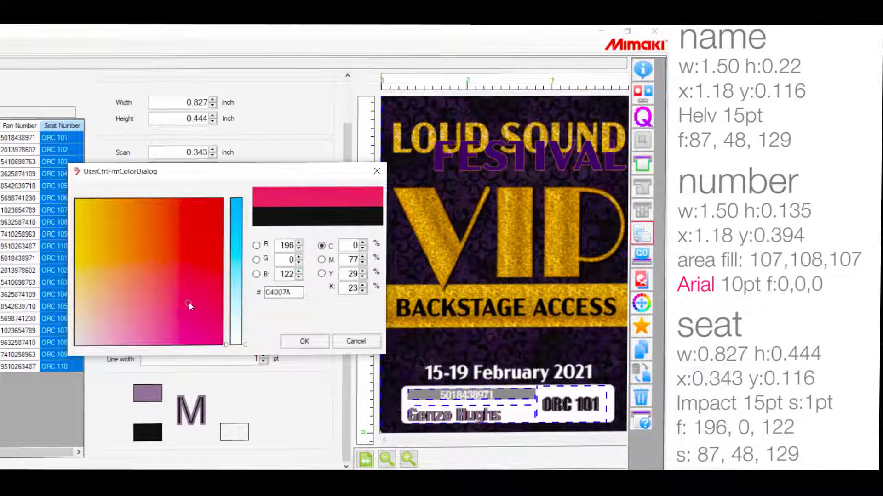
left_click(304, 342)
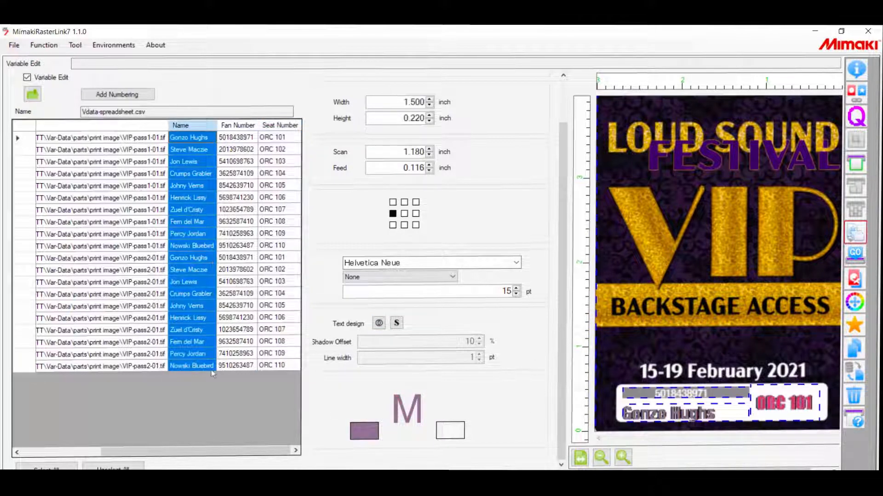
- Preview several pass records, ending on the Black Light Party pass with seat ORC 110
left_click(192, 293)
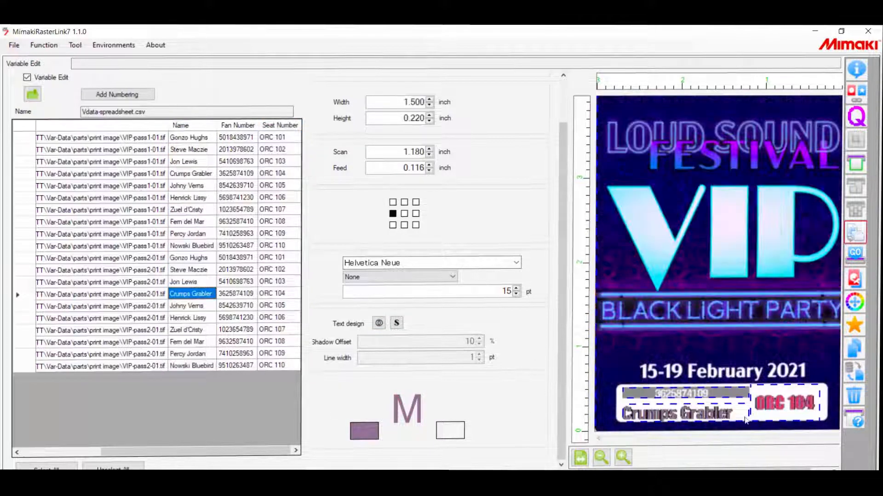
left_click(191, 366)
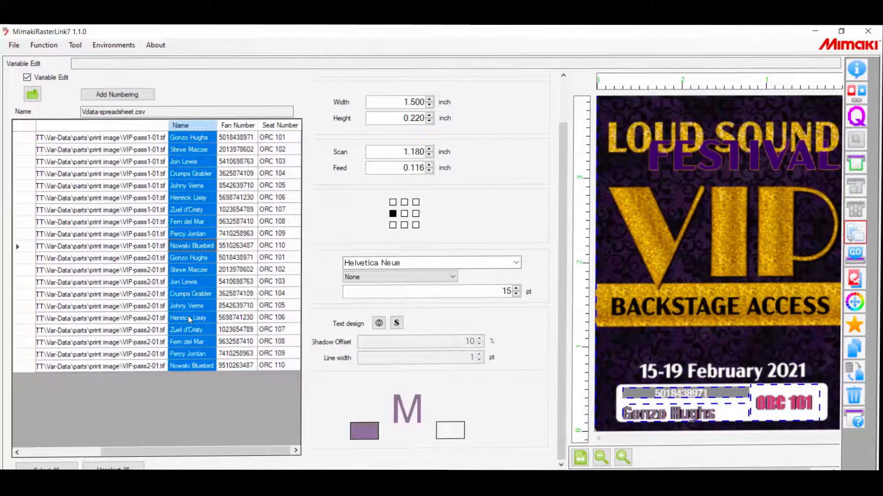
left_click(191, 365)
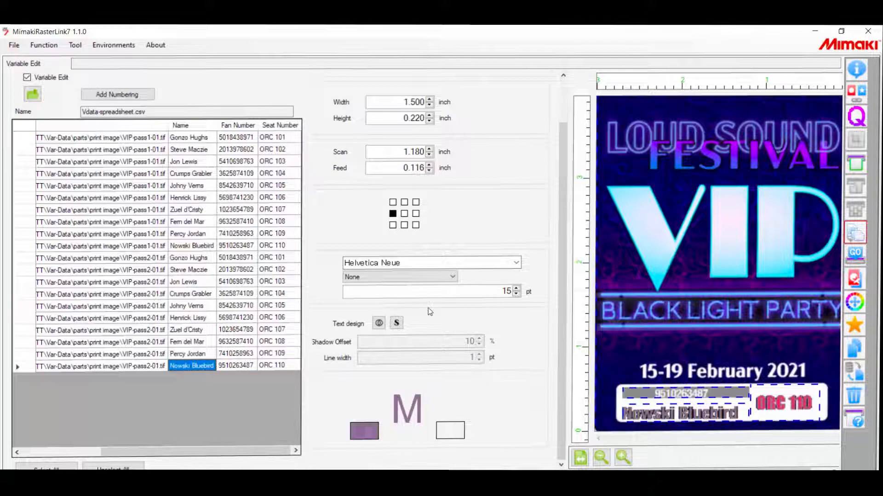
mouse_move(531, 348)
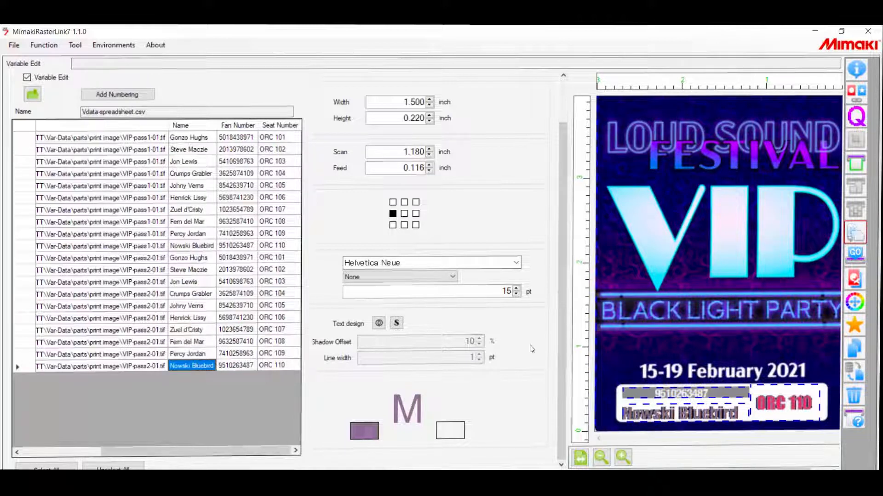
mouse_move(539, 341)
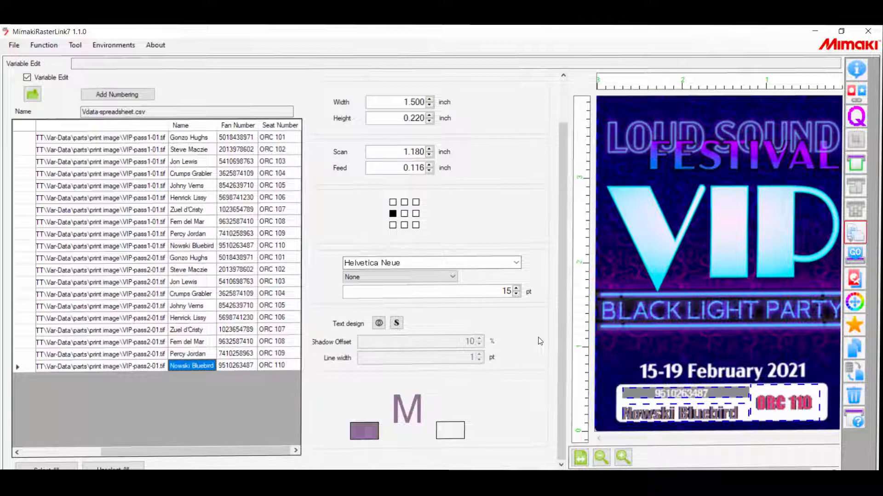
mouse_move(165, 289)
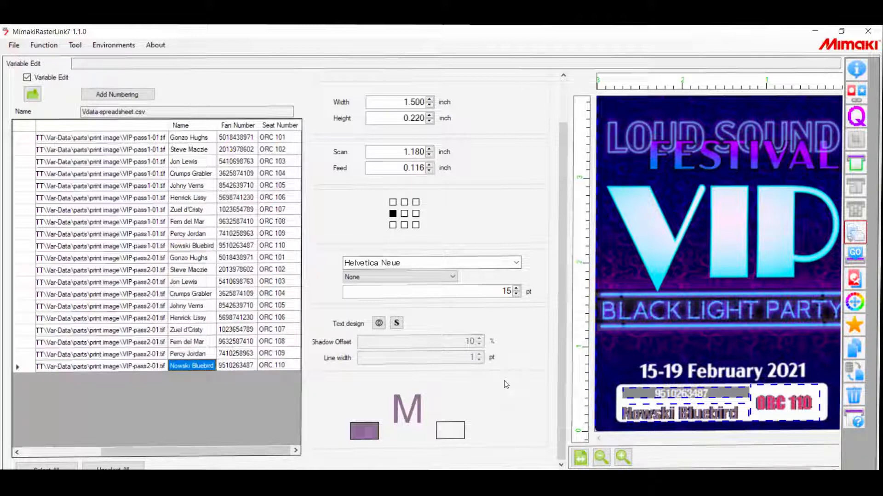
mouse_move(495, 364)
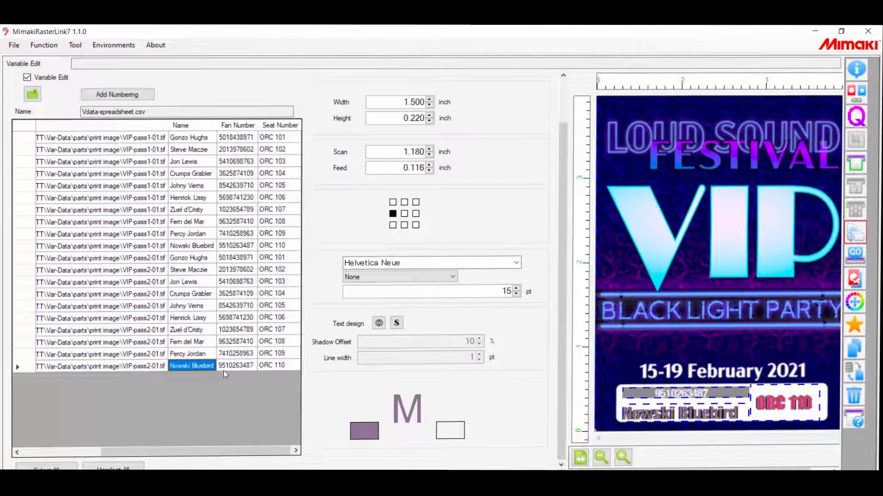
mouse_move(471, 396)
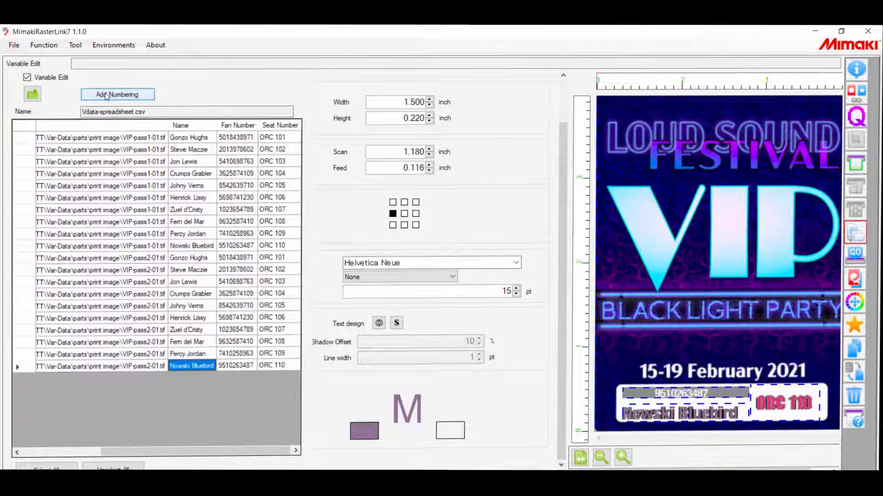
- Add numbering: start 100, step 3, end 200, 6 digits, prefix LDFST, suffix 0-1-2021
left_click(117, 94)
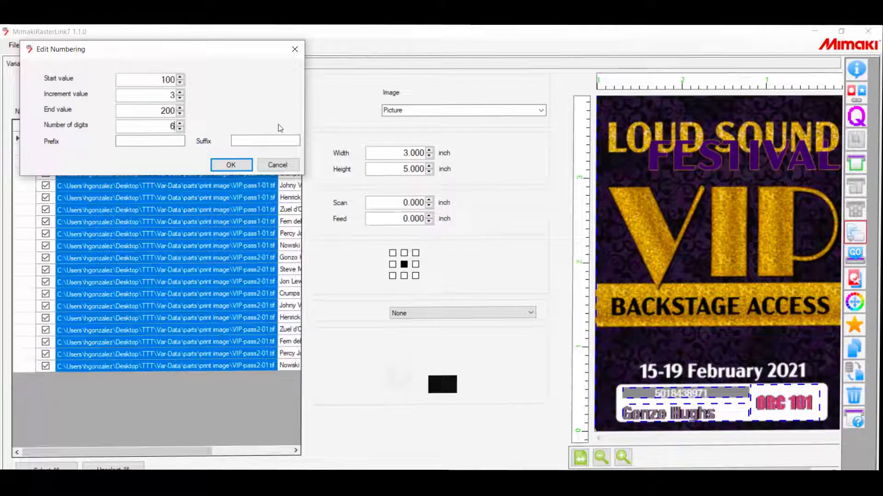
left_click(149, 141)
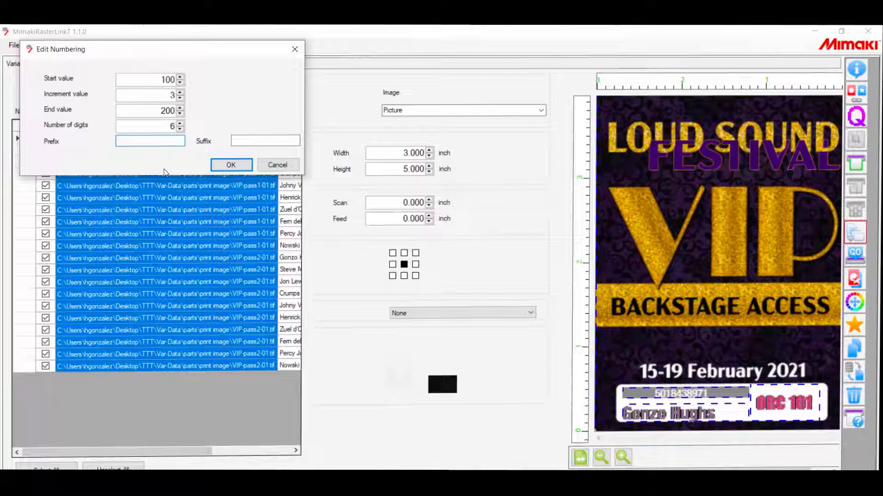
type("LDF")
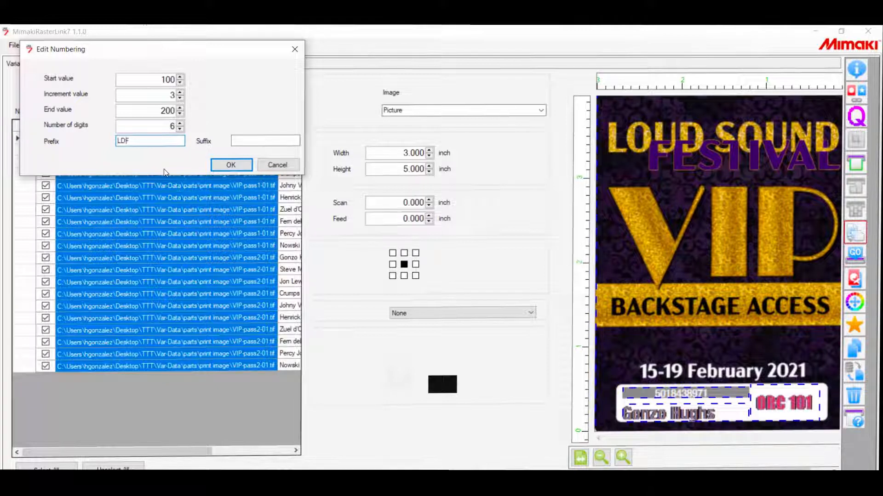
type("ST")
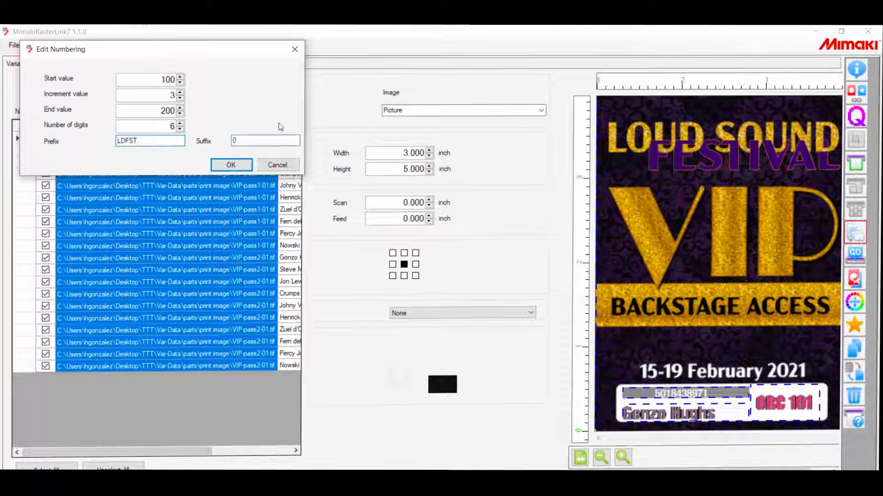
type("0-1-20")
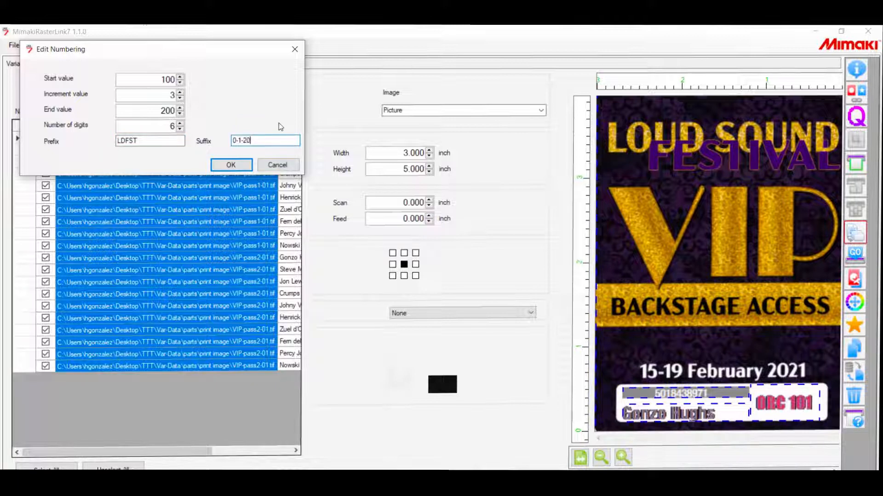
type("21")
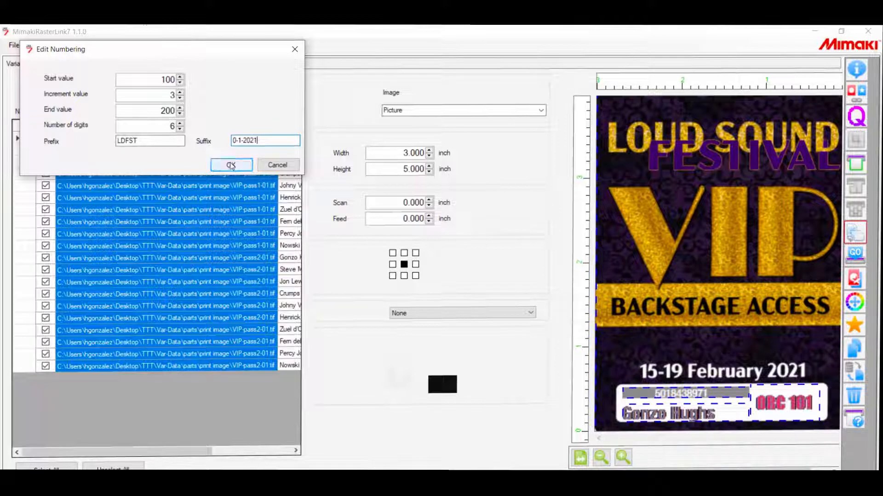
left_click(231, 165)
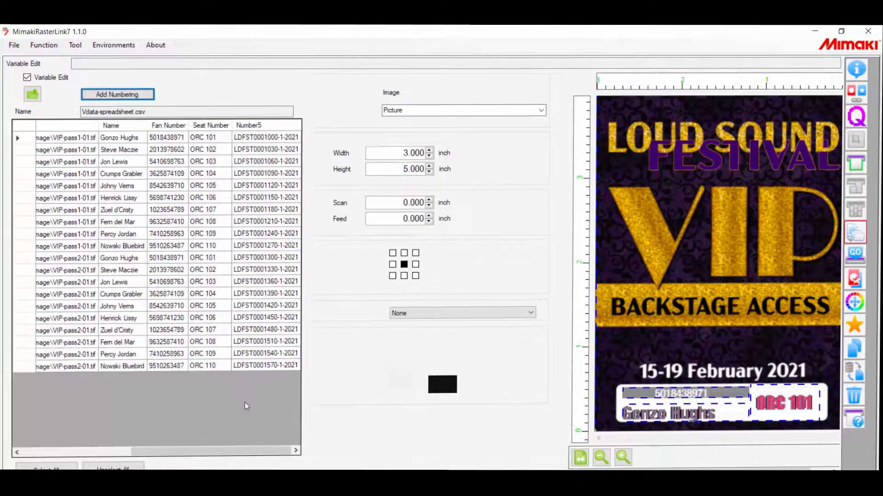
- Place Number5 as right-aligned Arial text sized to its area height
left_click(248, 125)
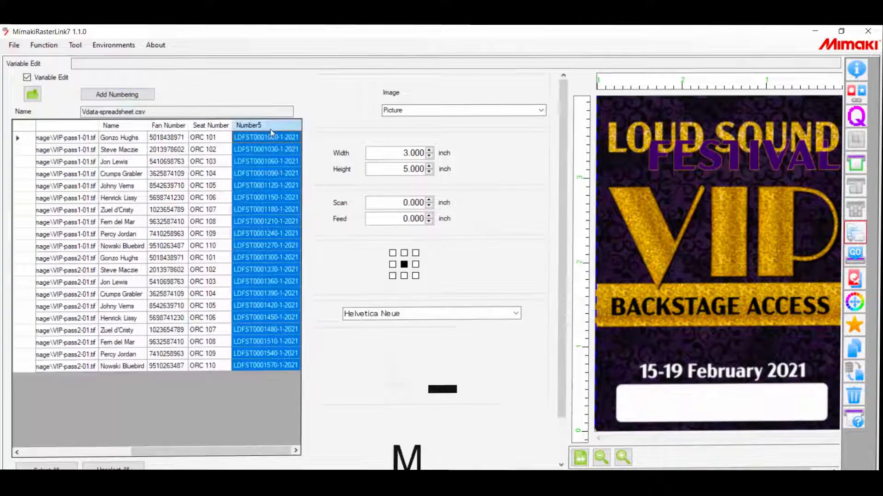
left_click(265, 137)
type("0625")
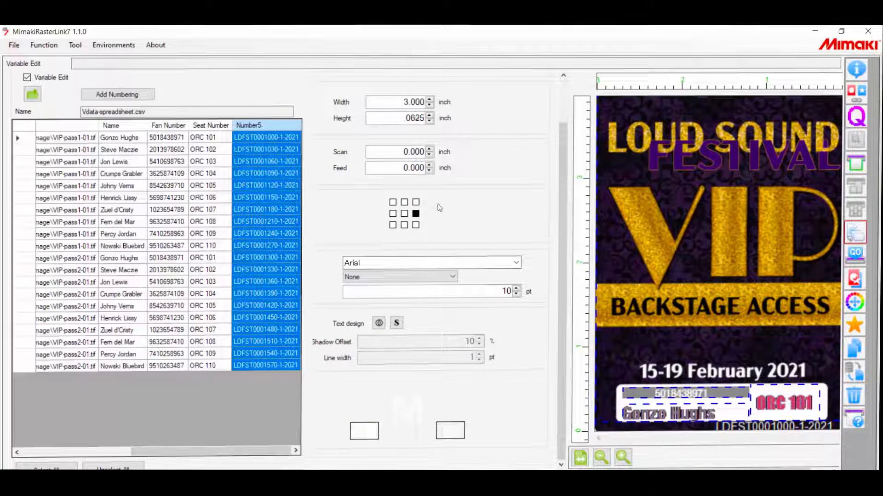
left_click(600, 456)
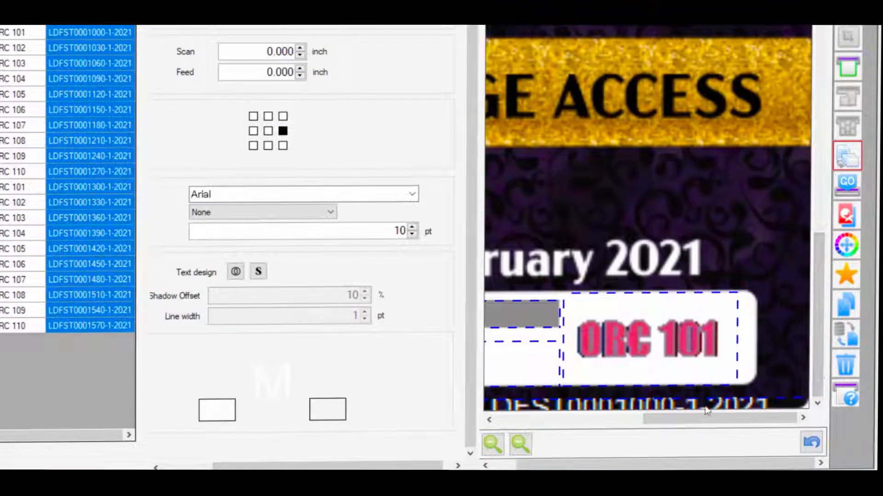
mouse_move(727, 408)
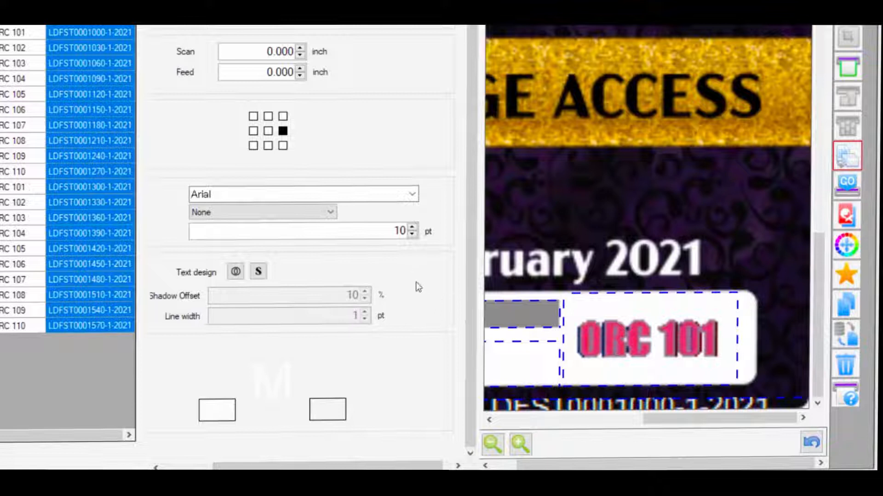
left_click(329, 212)
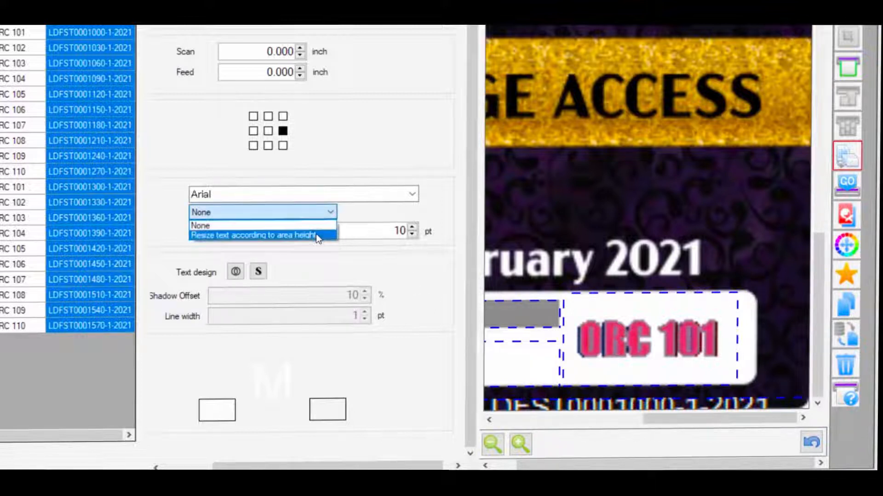
left_click(256, 235)
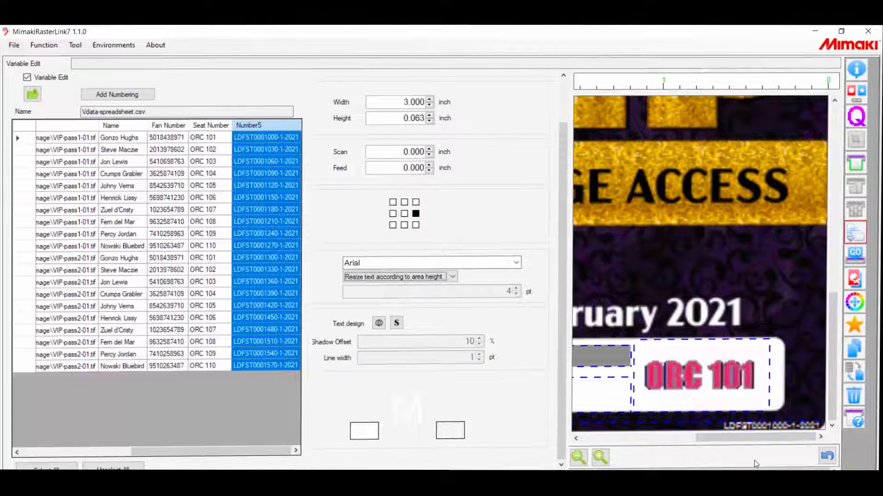
mouse_move(511, 245)
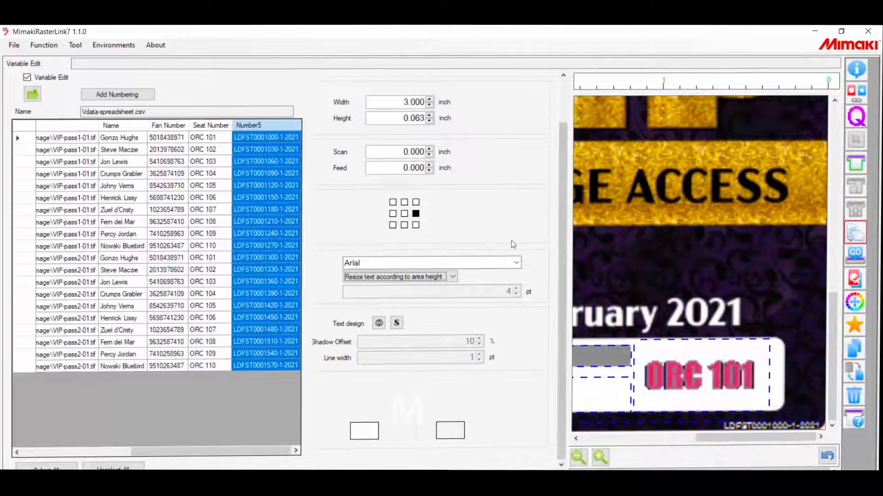
- Fit the pass in the preview and return to the General Print layout
left_click(577, 457)
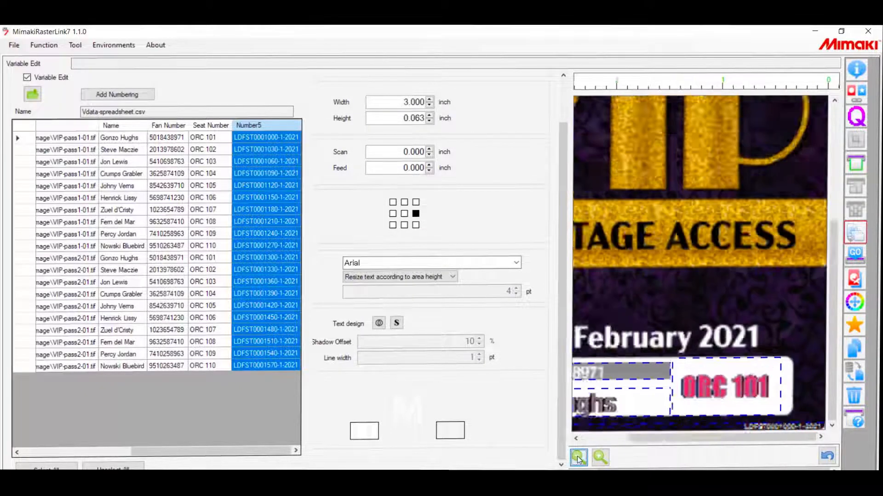
left_click(854, 161)
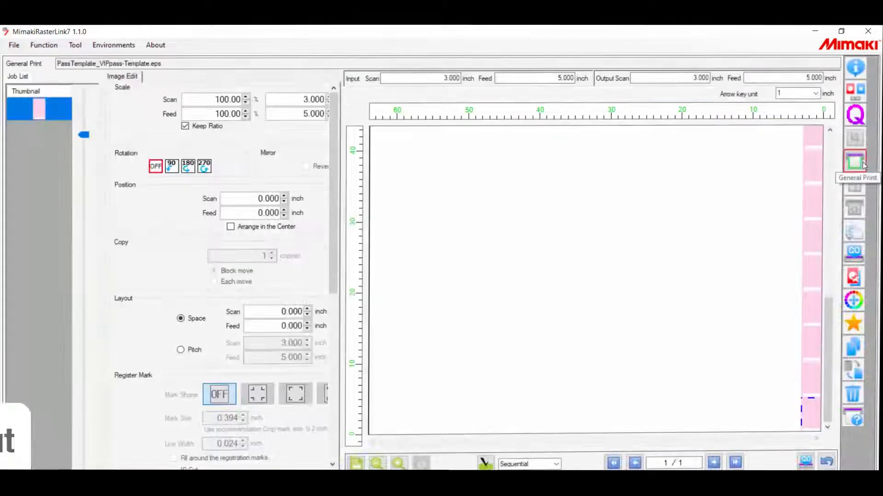
- Rotate the passes 90°, center them, and set 0.5 in scan and feed spacing
left_click(854, 161)
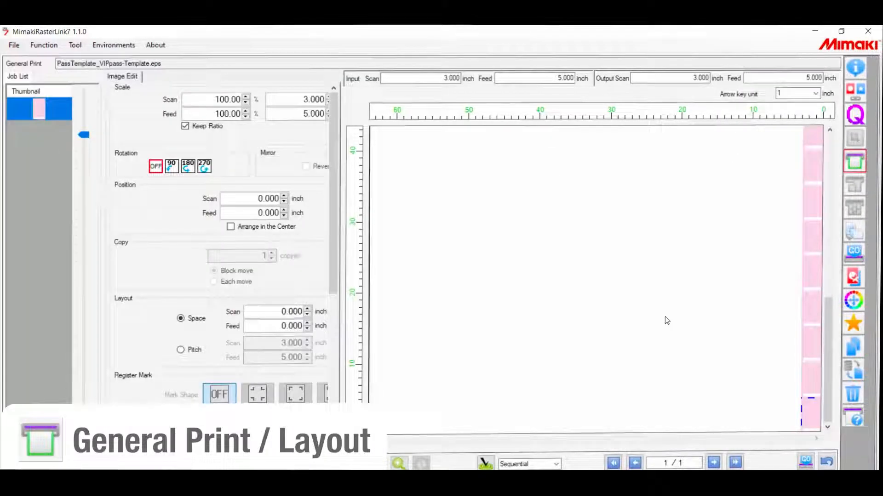
mouse_move(341, 188)
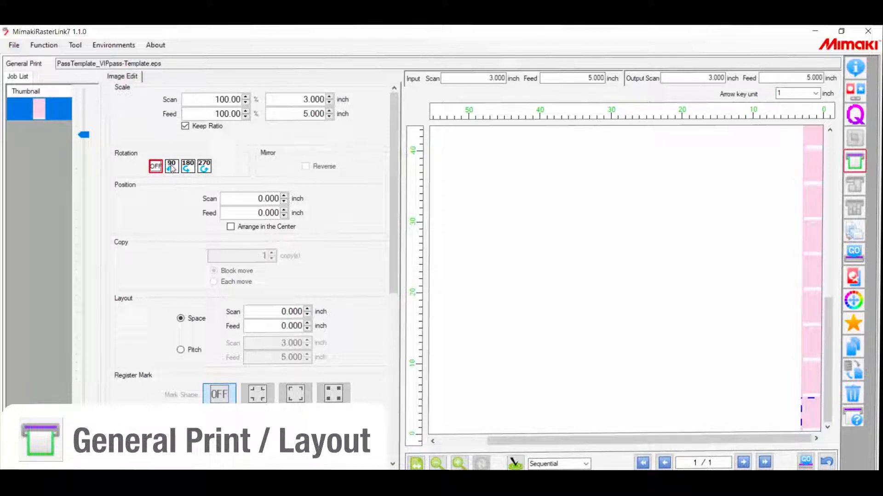
left_click(171, 165)
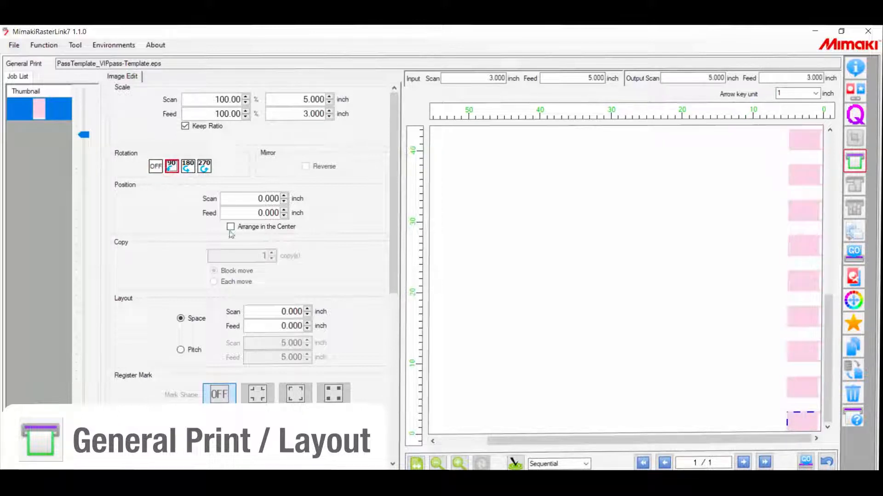
left_click(231, 226)
type("0.500")
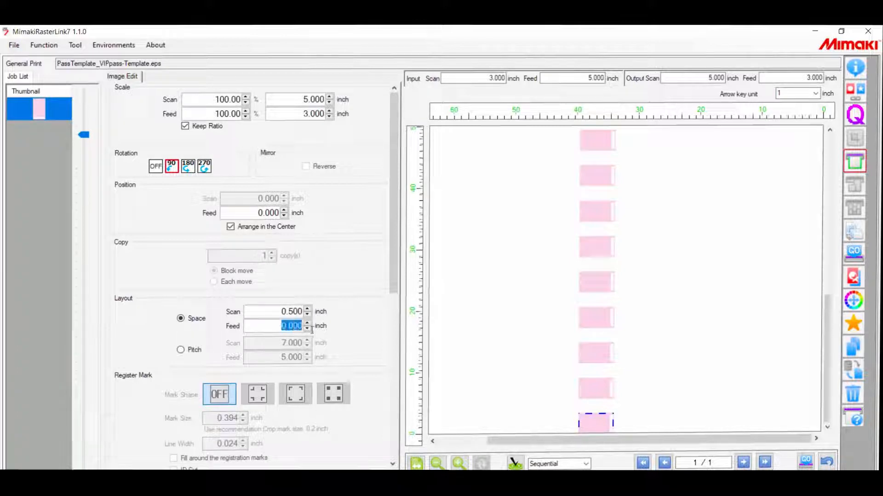
type("5")
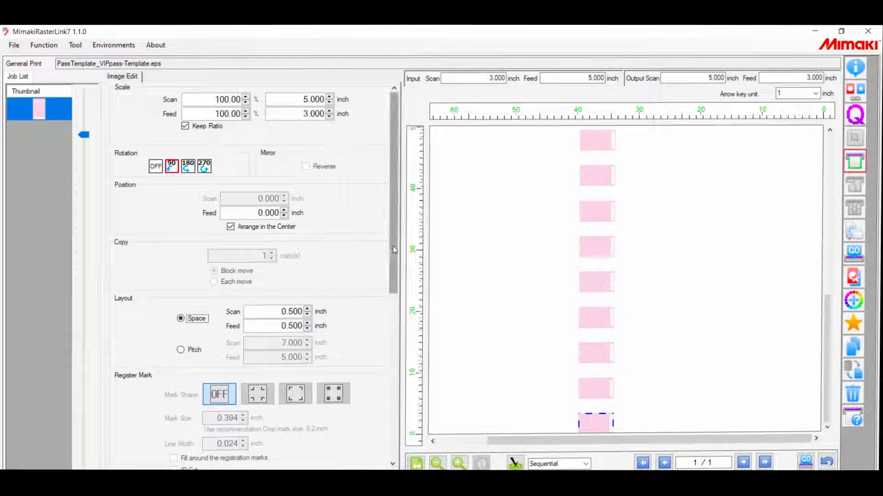
scroll("down", 3)
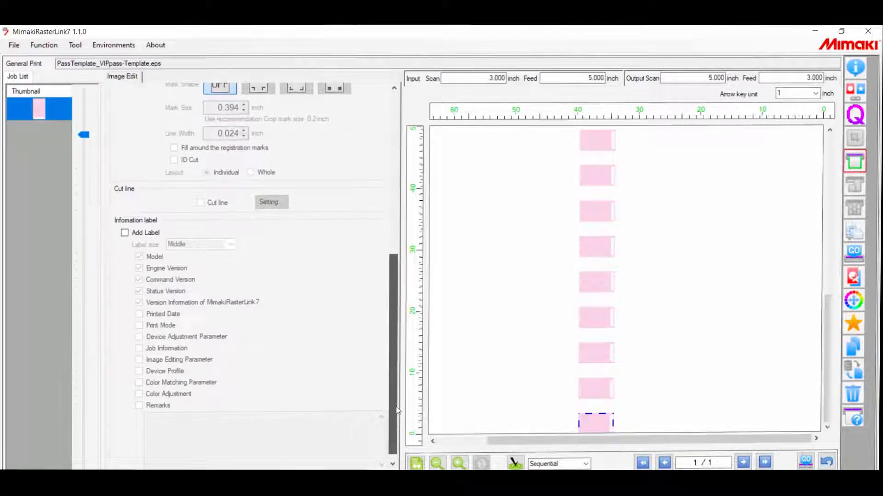
scroll("up", 3)
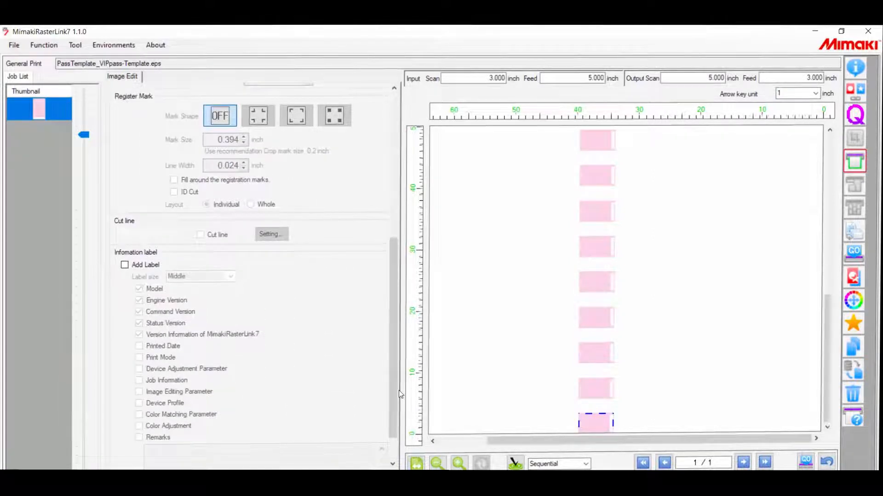
mouse_move(329, 370)
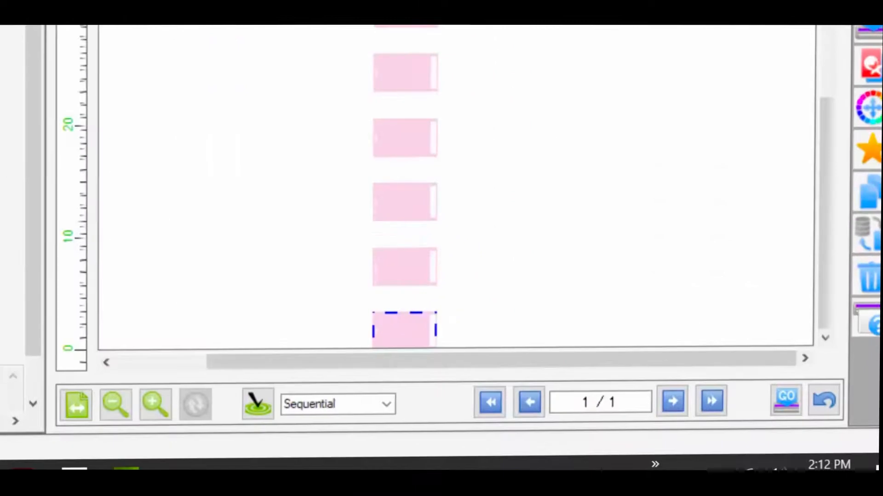
mouse_move(237, 404)
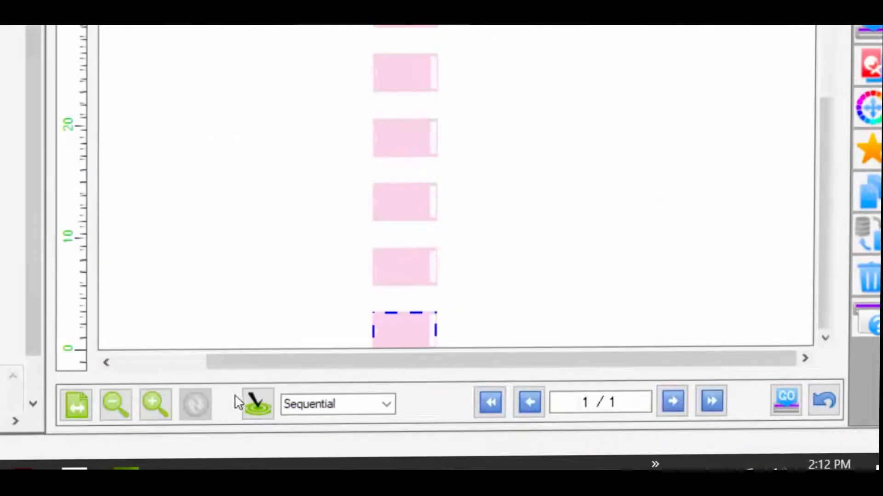
- Nest the passes into rows and send the job to print with GO
left_click(257, 404)
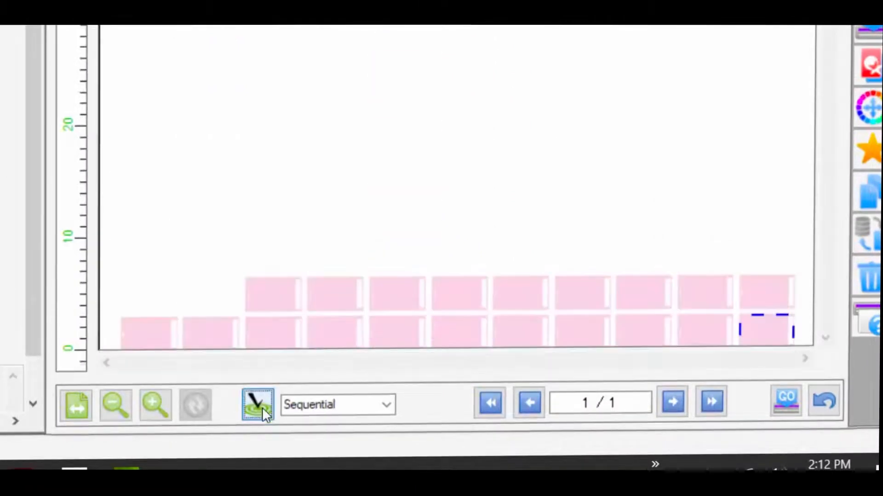
mouse_move(785, 403)
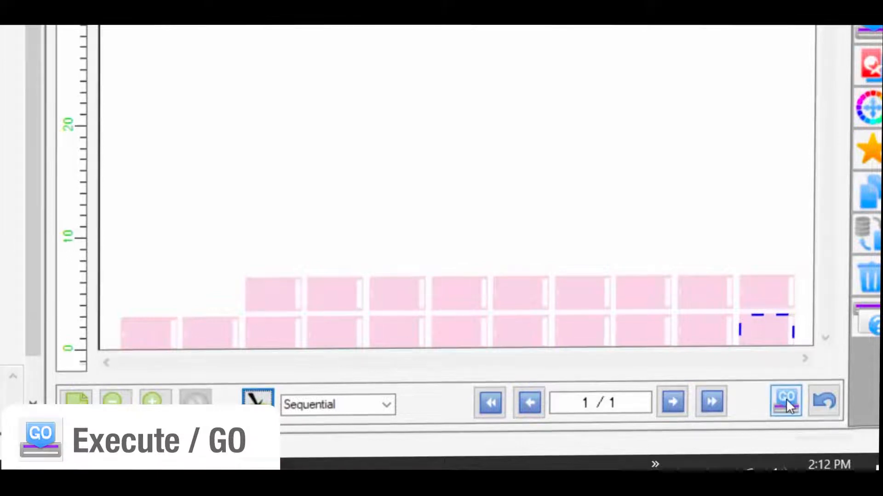
left_click(786, 401)
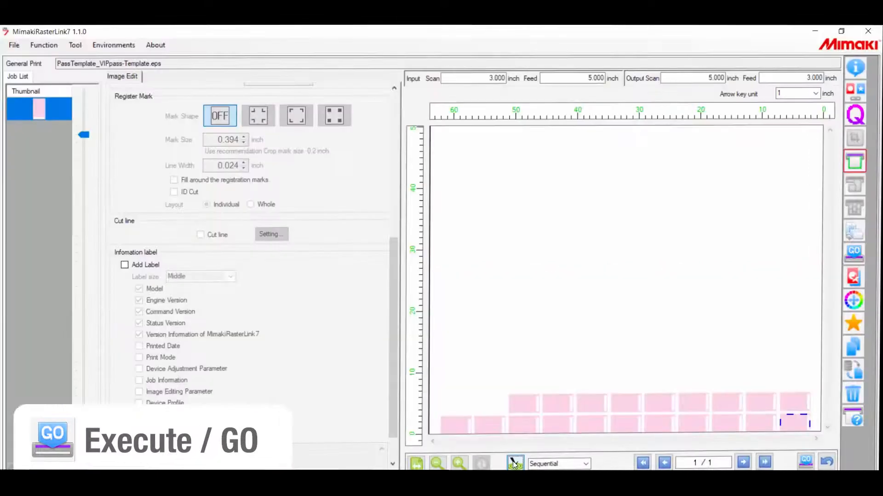